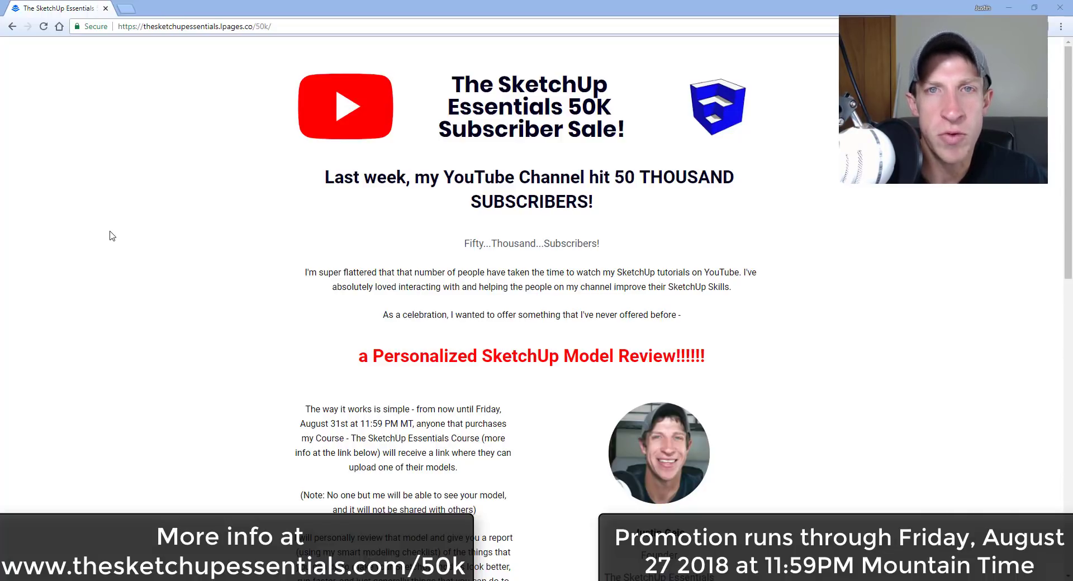
mouse_move(185, 244)
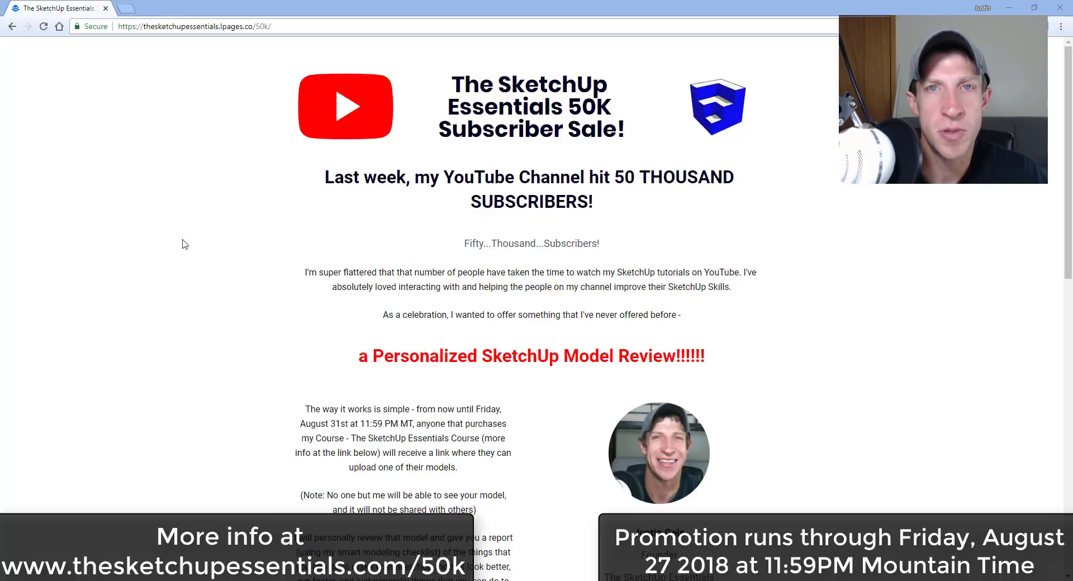
mouse_move(295, 307)
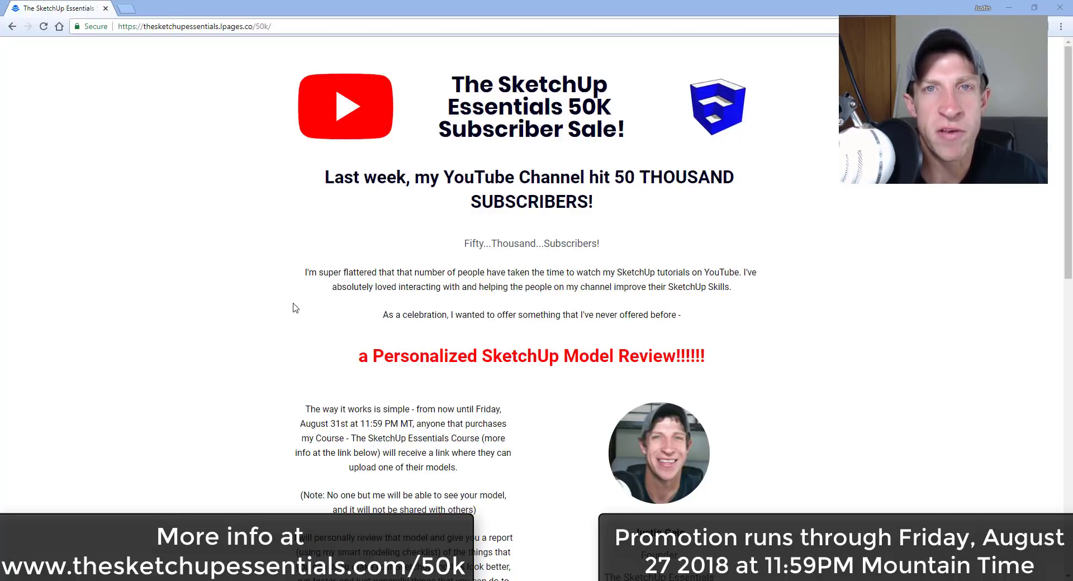
Scroll through the Wall Cutter Examples model to view the plain white walls.
scroll(down, 3)
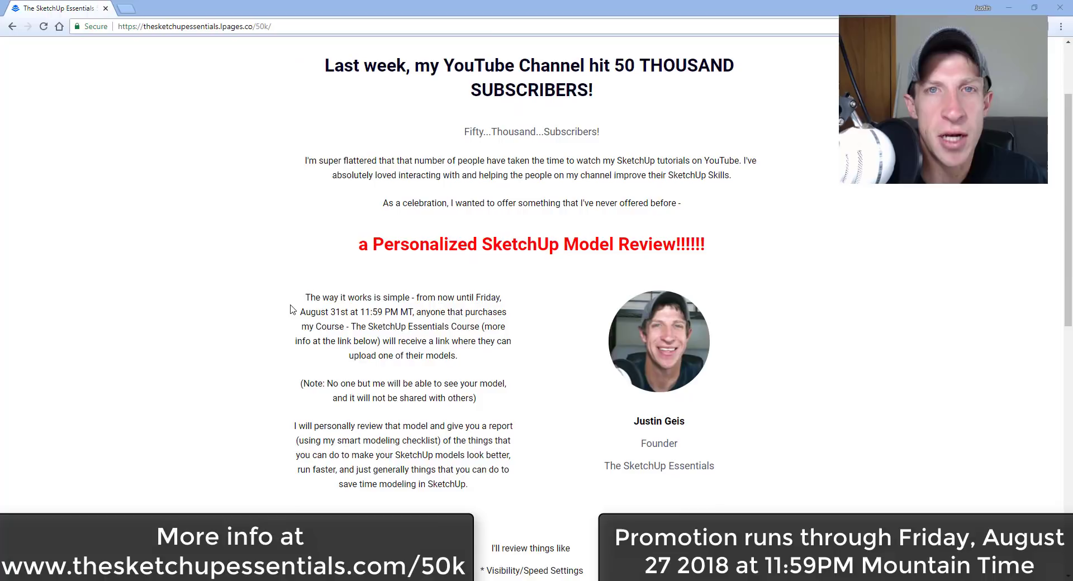
scroll(down, 3)
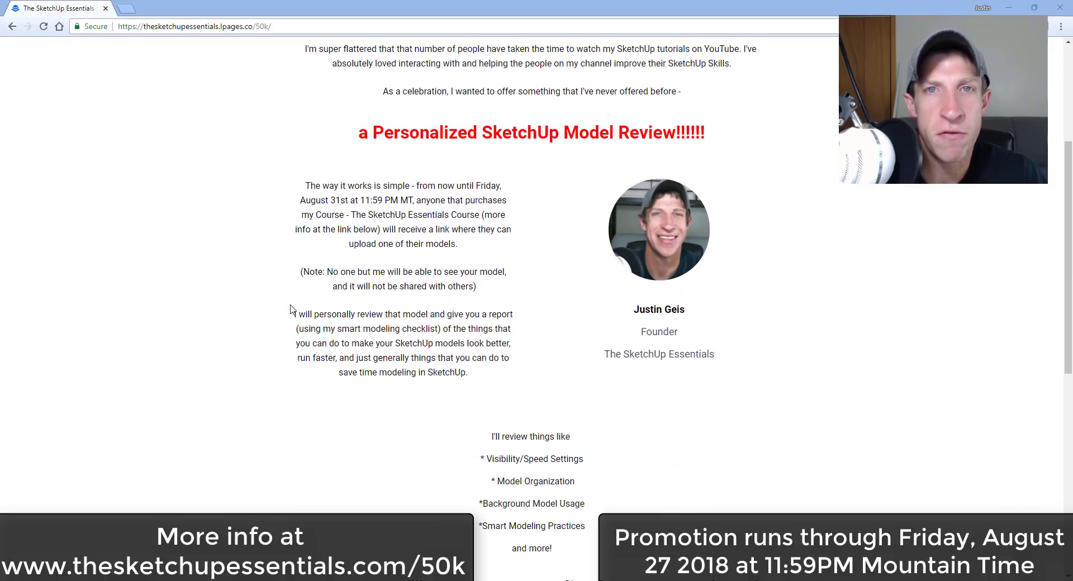
scroll(down, 3)
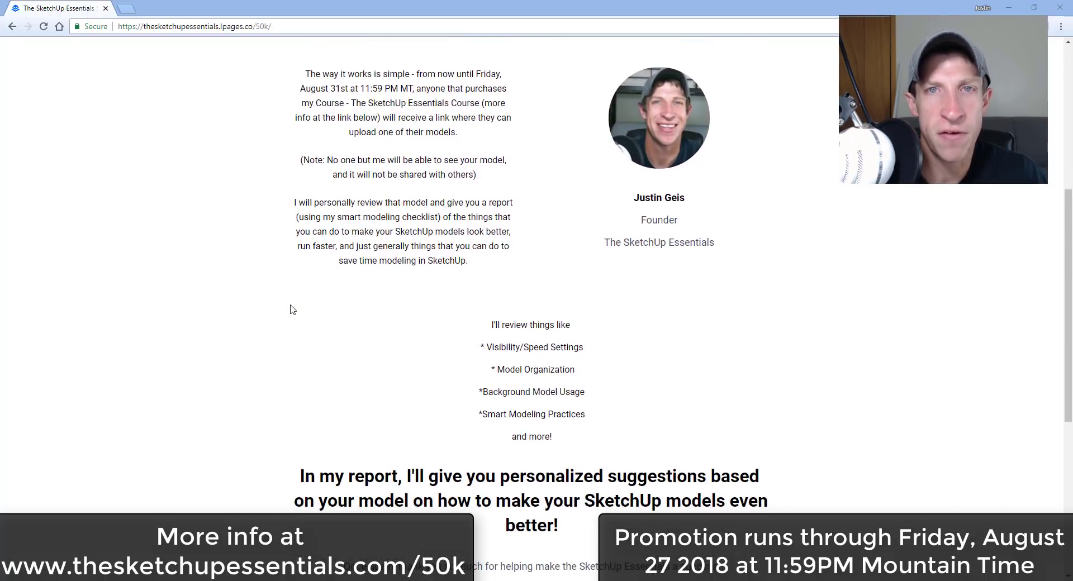
scroll(down, 3)
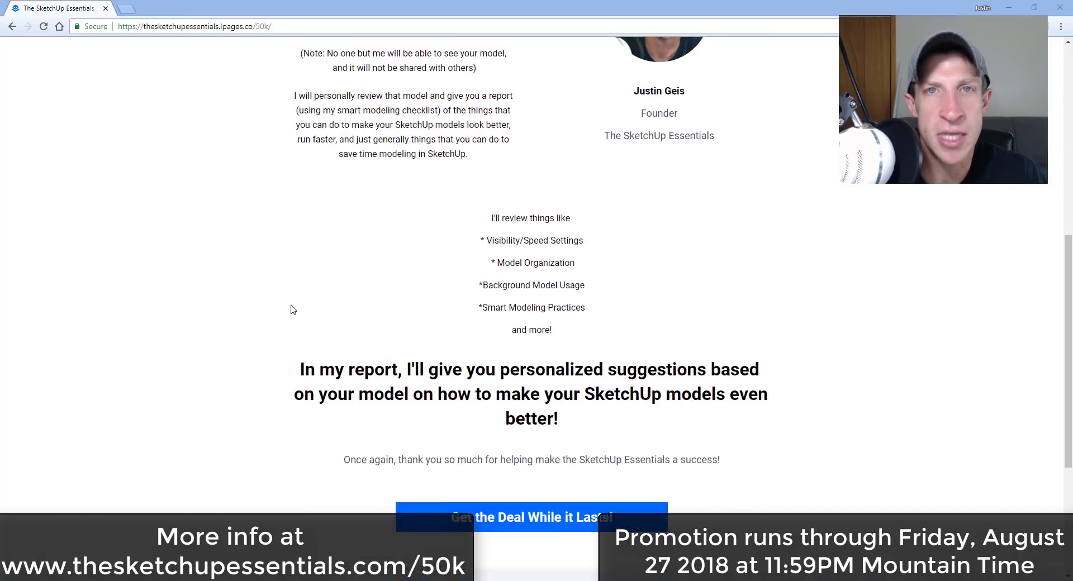
scroll(down, 3)
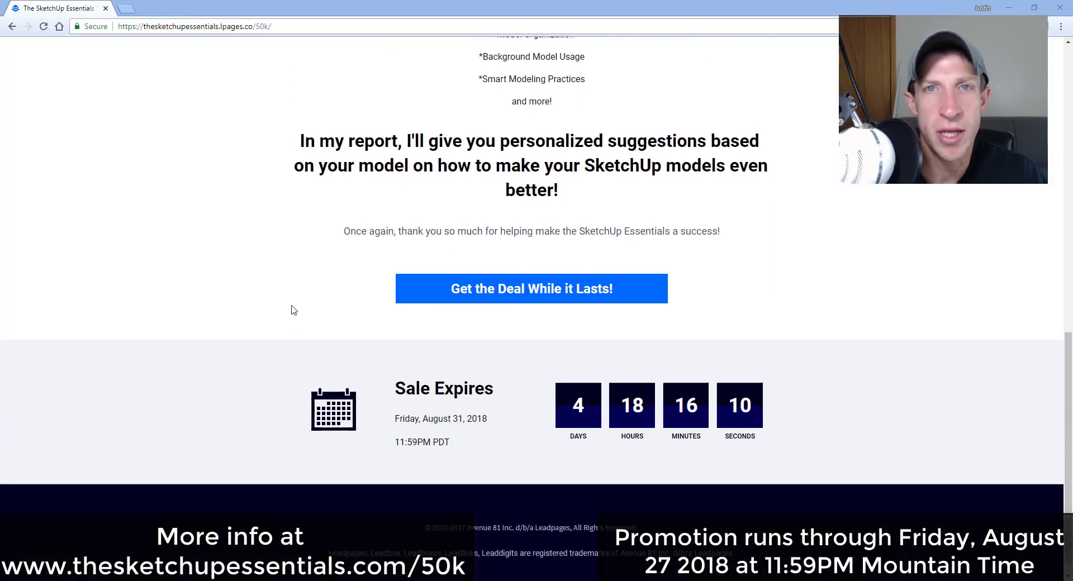
mouse_move(373, 396)
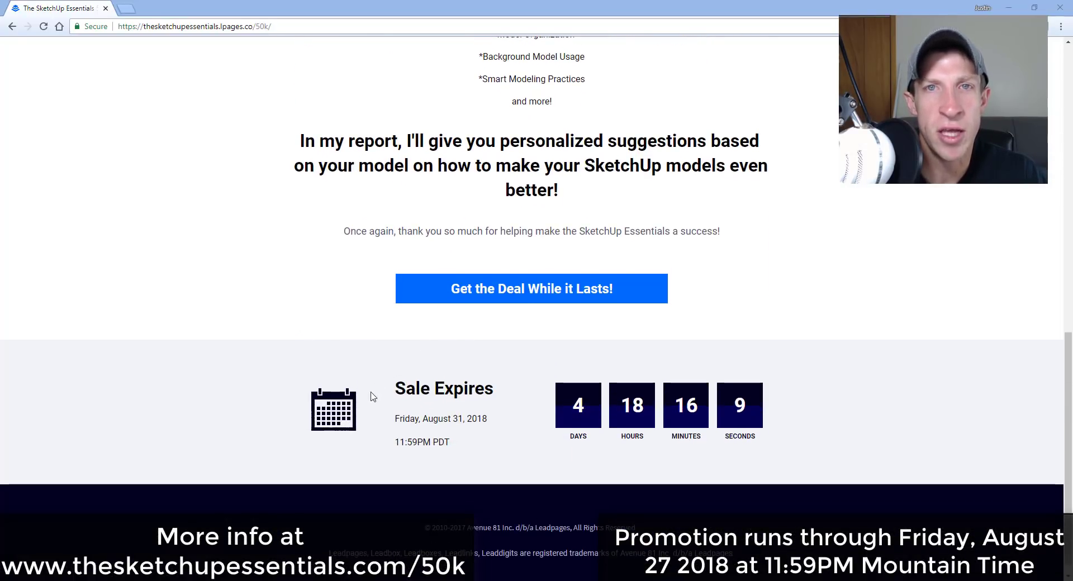
mouse_move(785, 382)
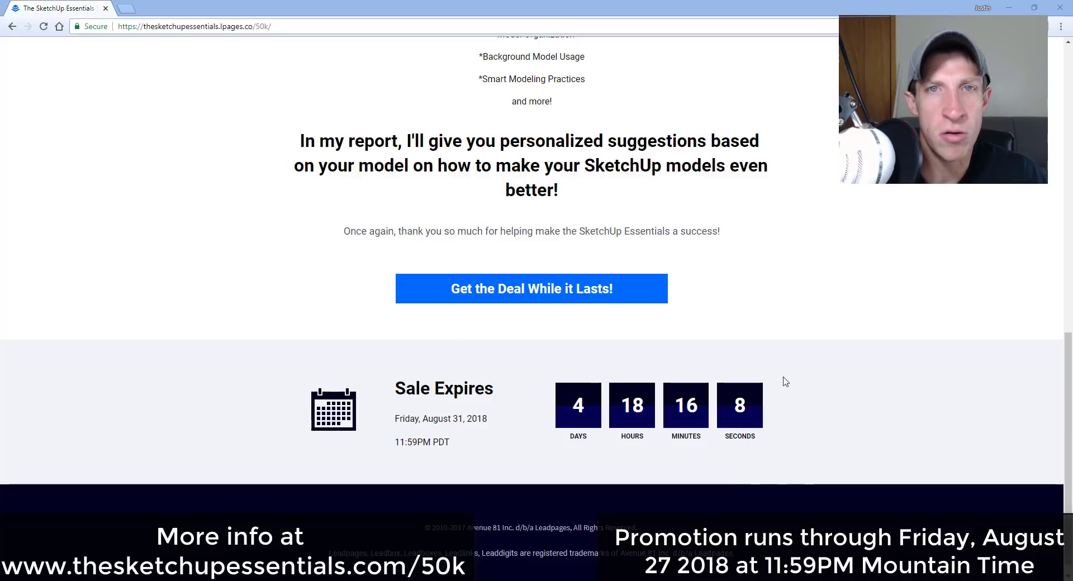
mouse_move(470, 480)
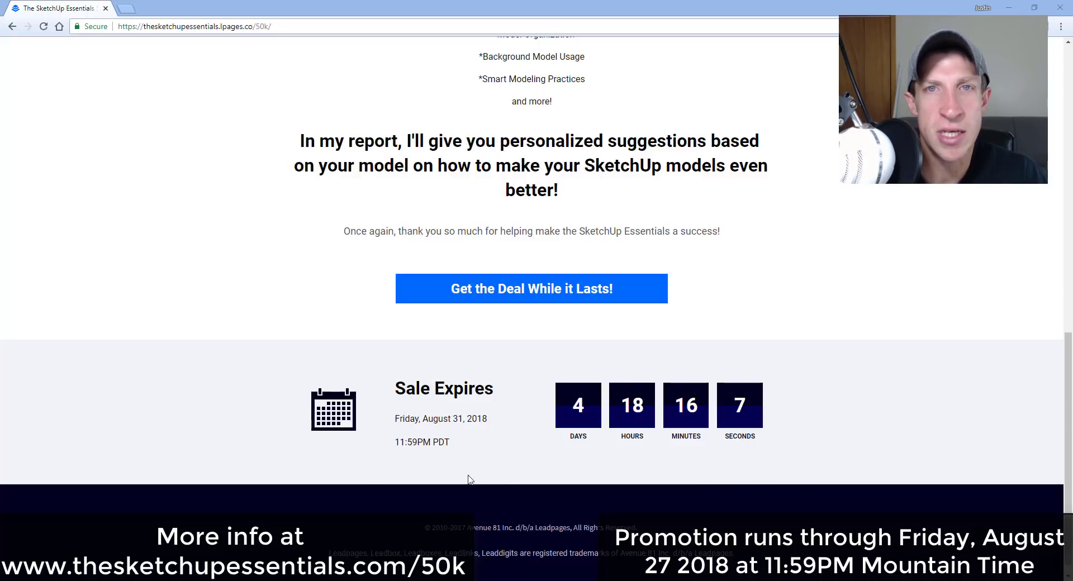
mouse_move(414, 357)
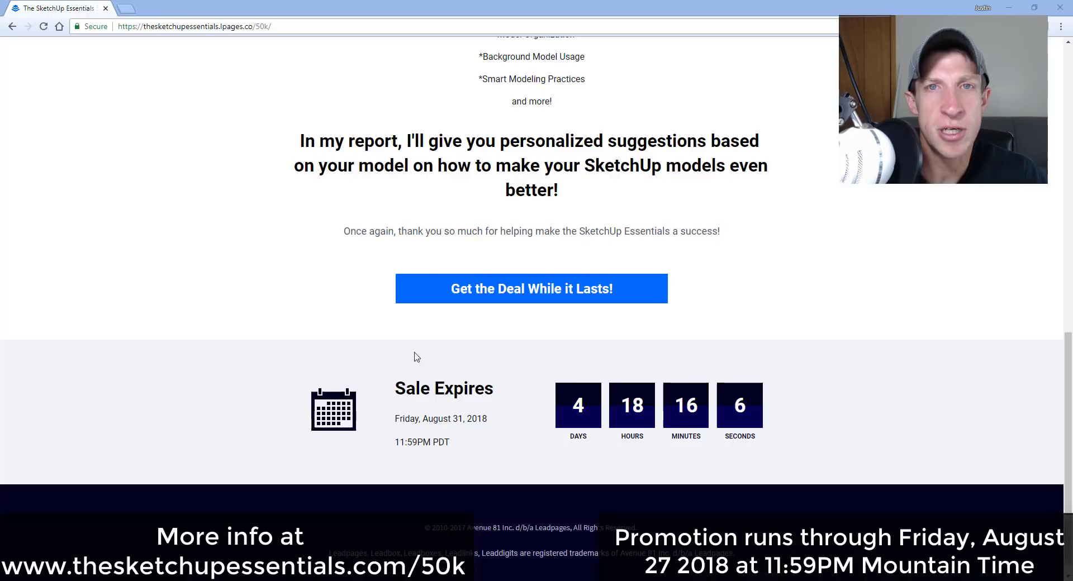
mouse_move(450, 469)
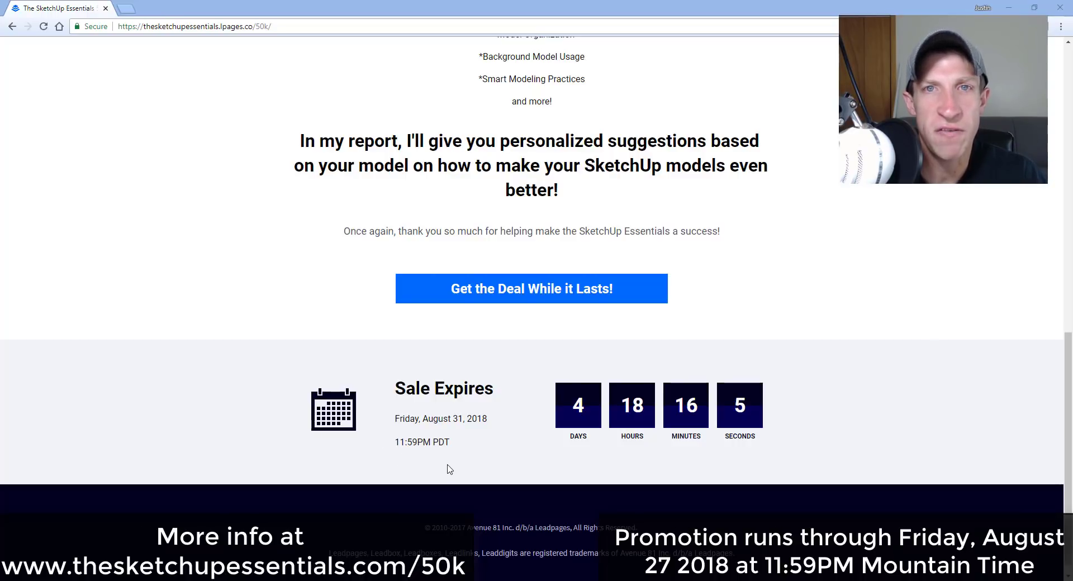
mouse_move(316, 505)
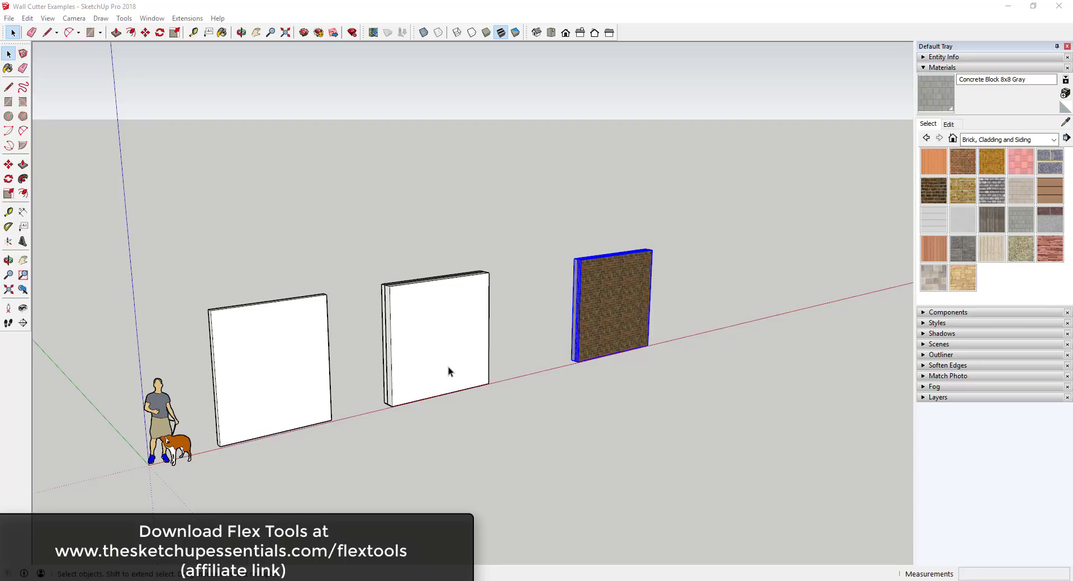
mouse_move(466, 373)
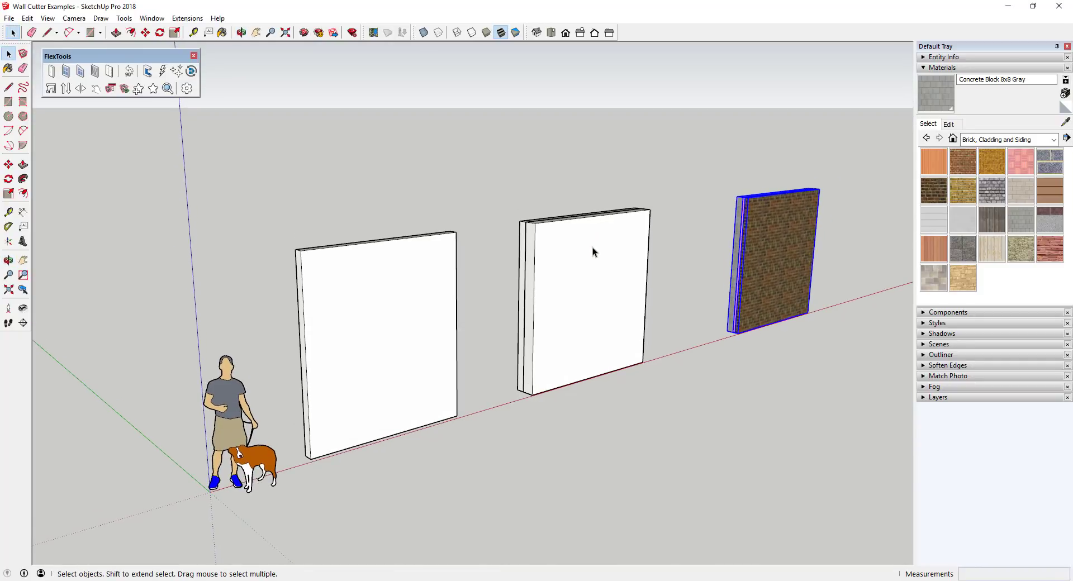
mouse_move(573, 254)
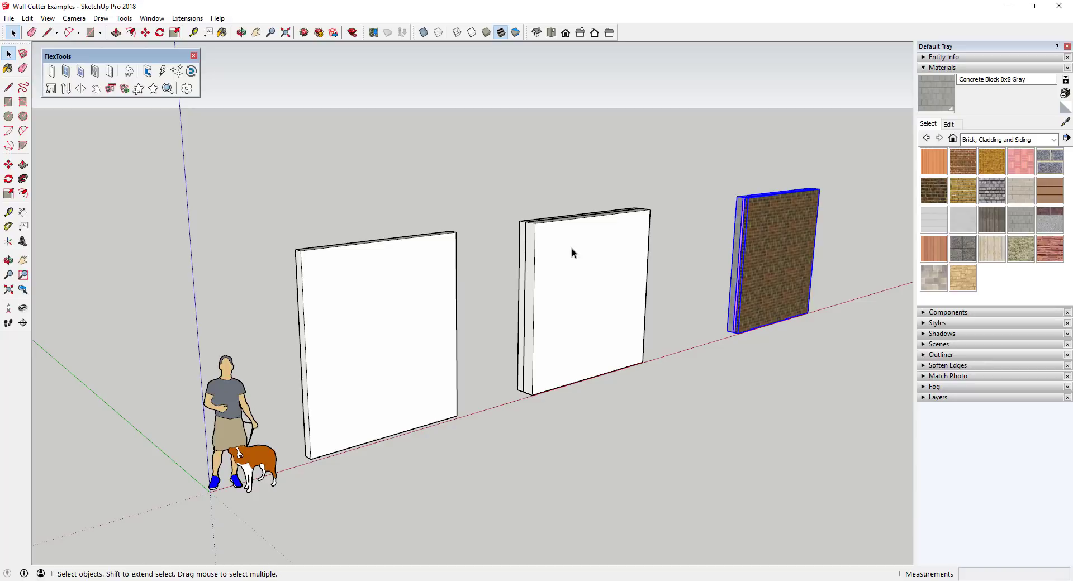
mouse_move(67, 70)
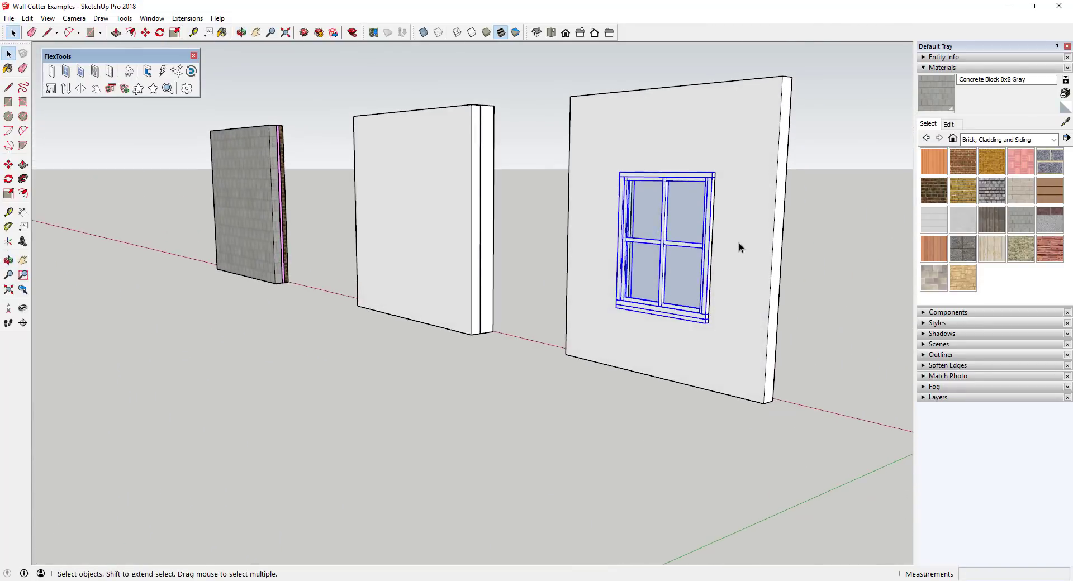
Insert a four-pane FlexTools window into the double-layer middle wall.
click(244, 32)
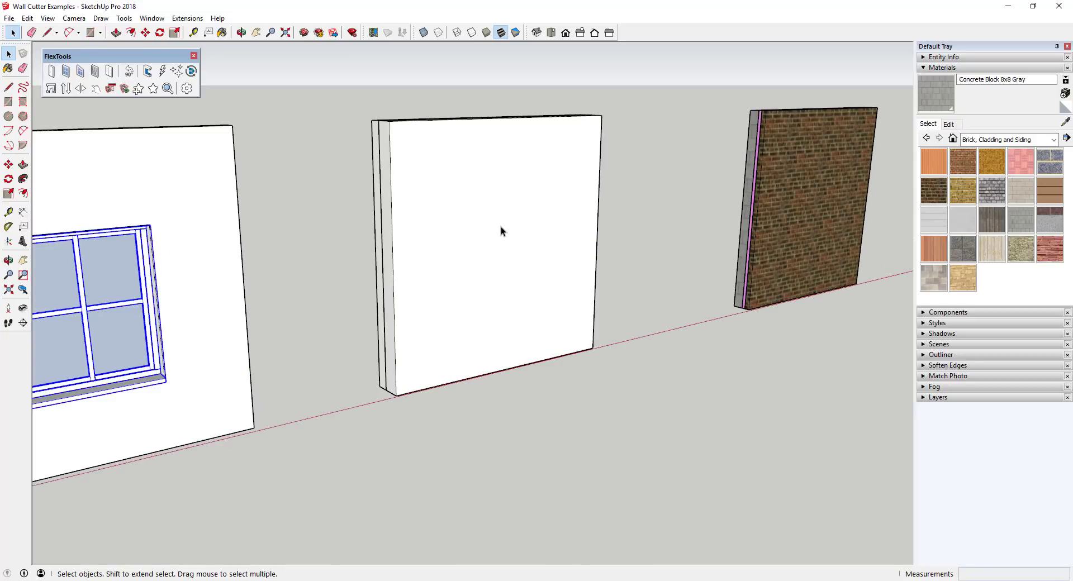
mouse_move(525, 210)
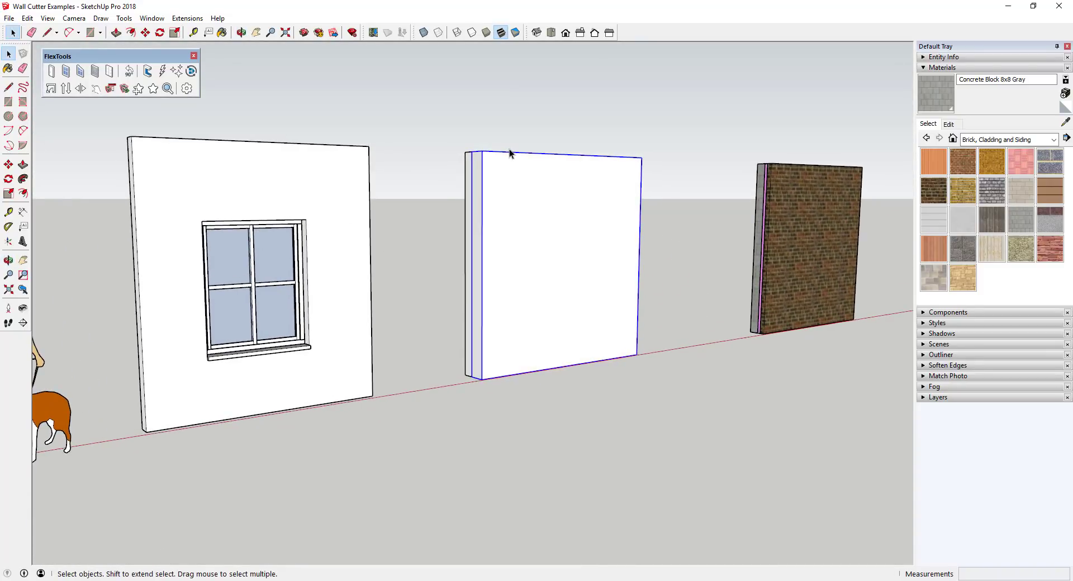
mouse_move(544, 192)
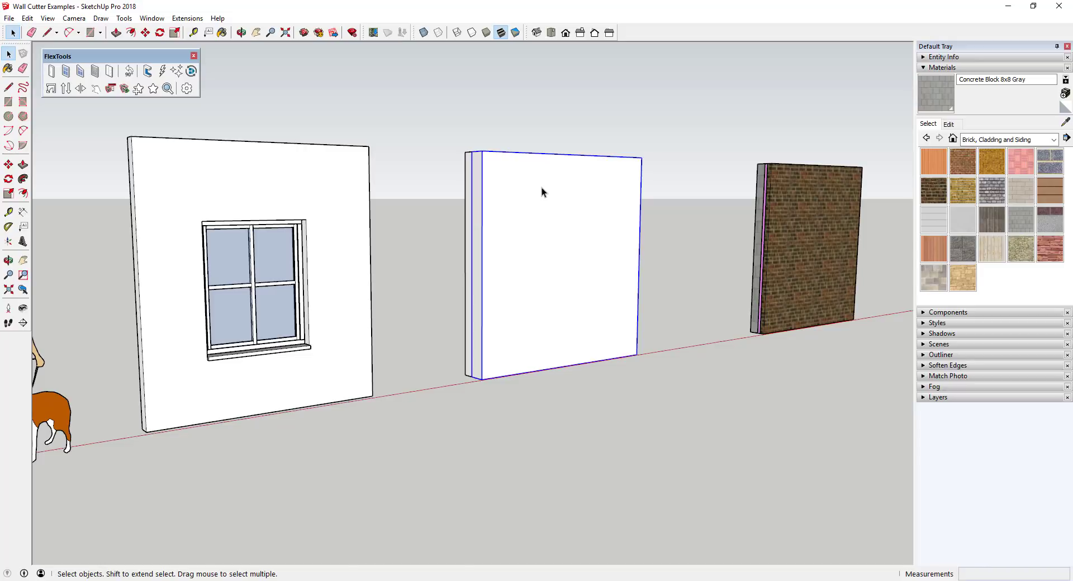
click(193, 56)
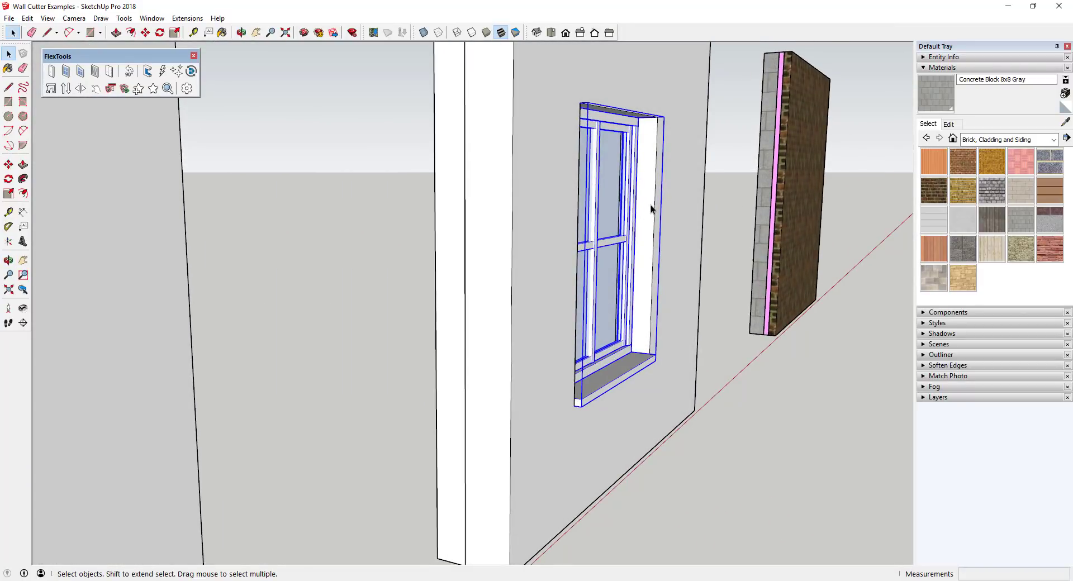
mouse_move(658, 210)
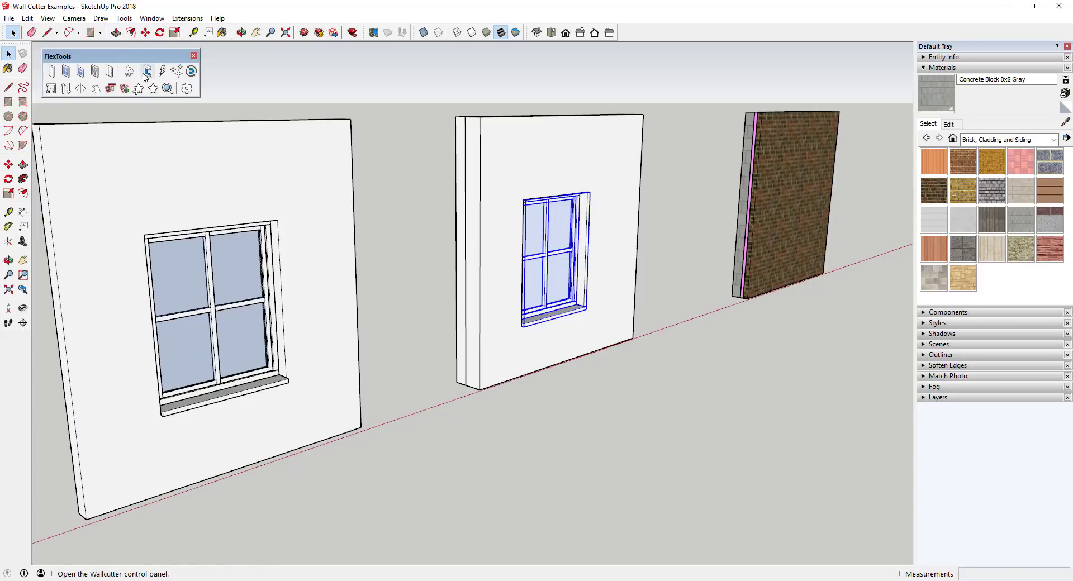
click(148, 71)
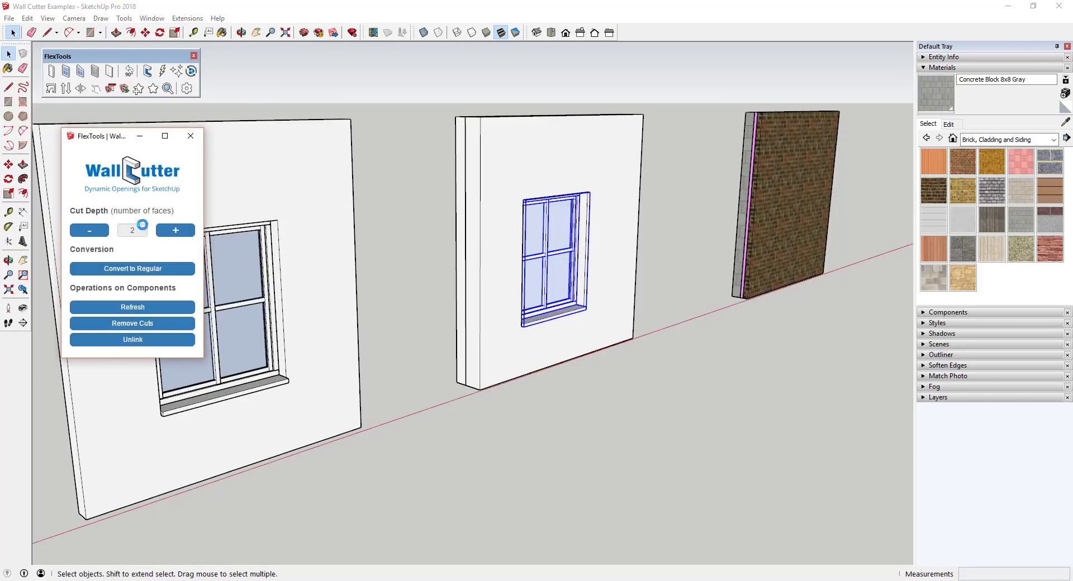
drag(100, 136, 327, 120)
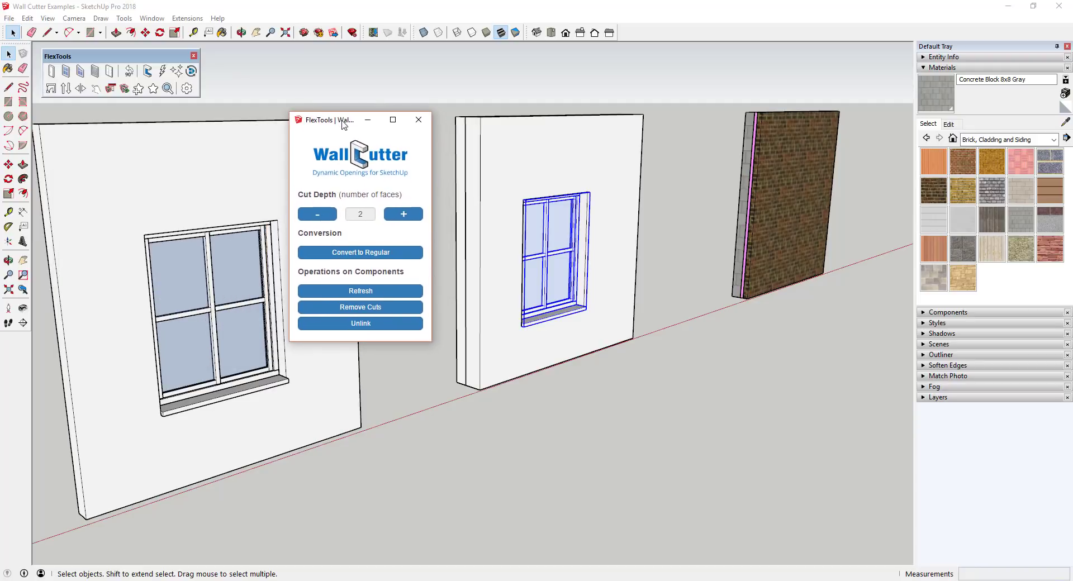
mouse_move(374, 257)
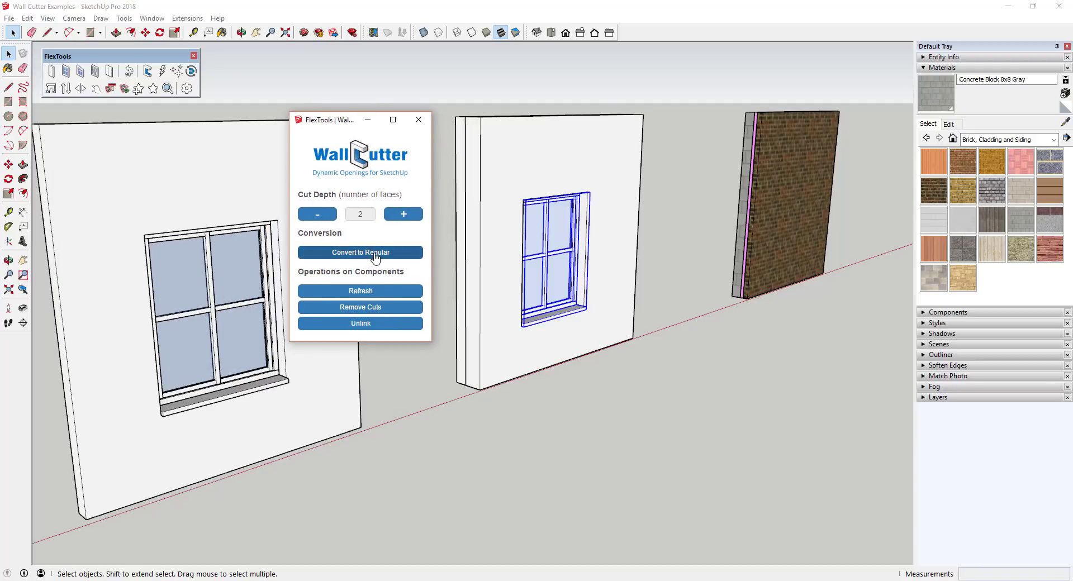
mouse_move(383, 258)
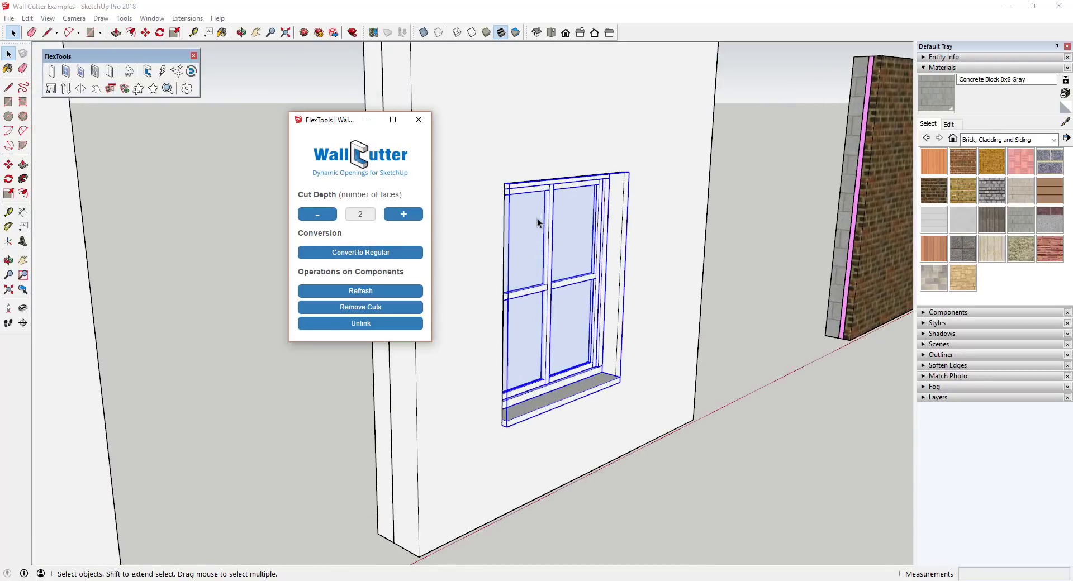
click(403, 214)
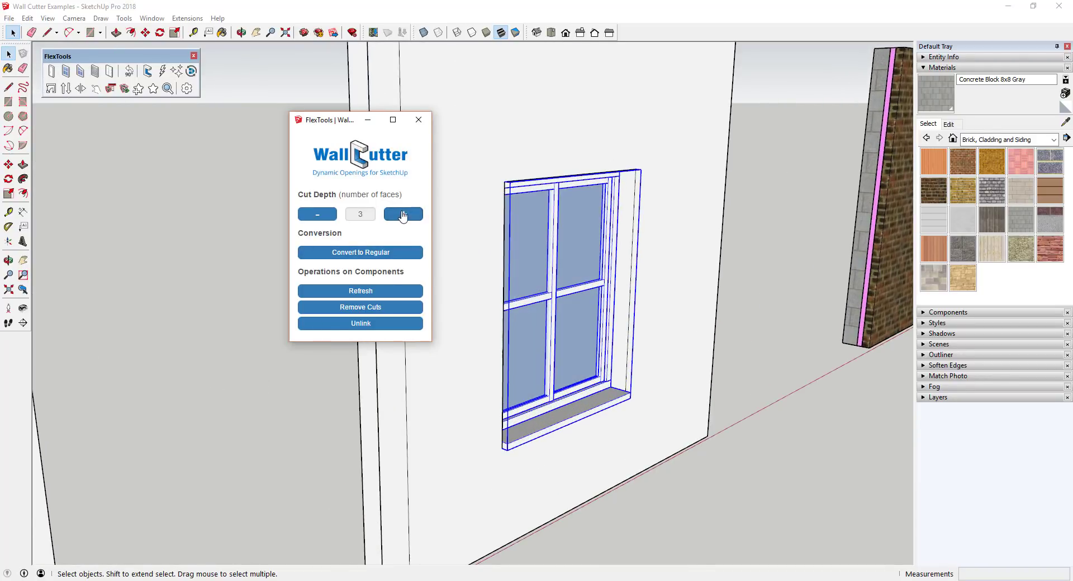
click(403, 214)
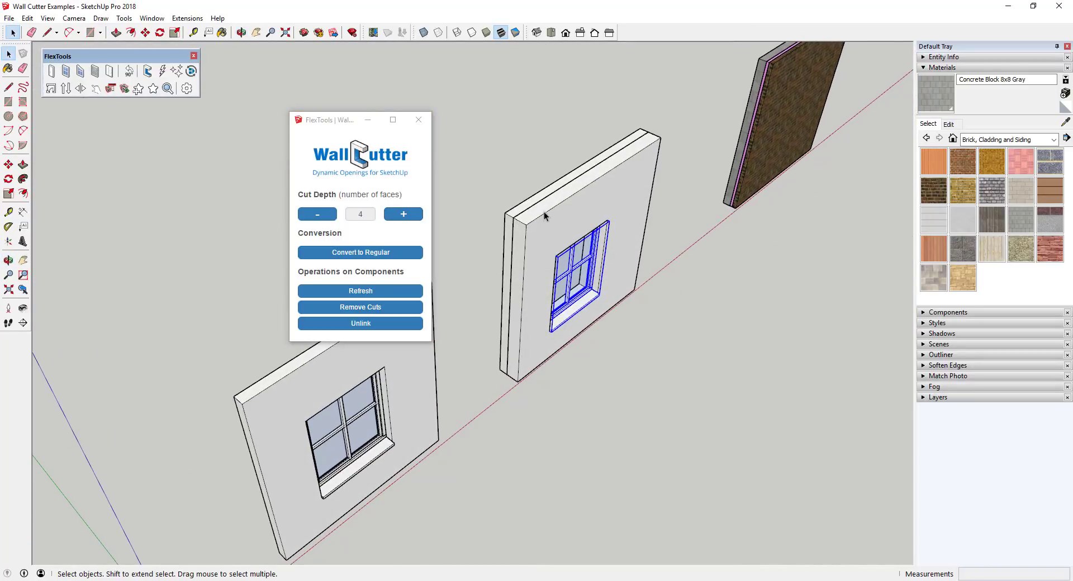
mouse_move(531, 199)
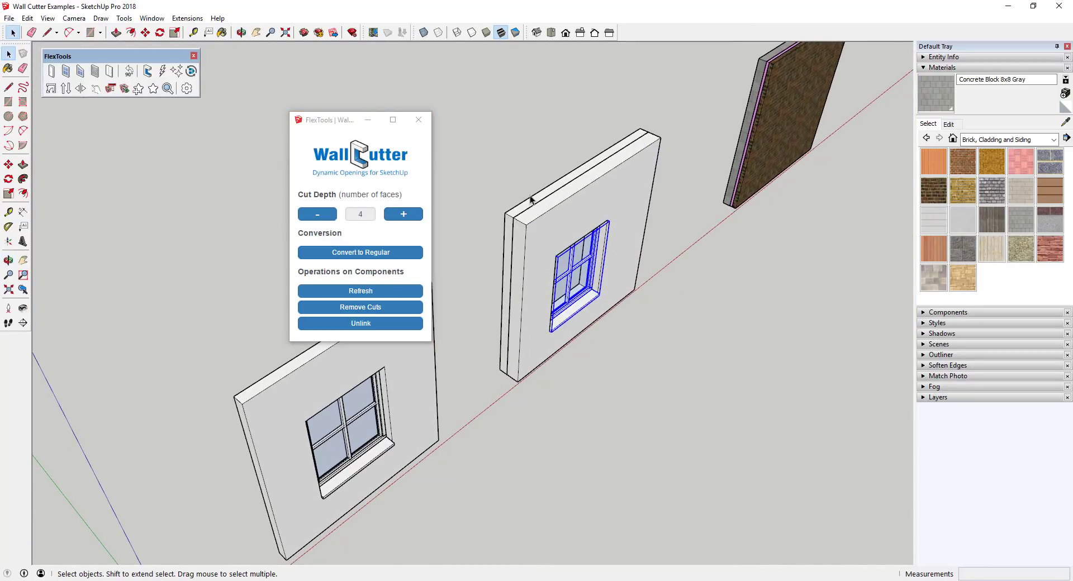
mouse_move(552, 240)
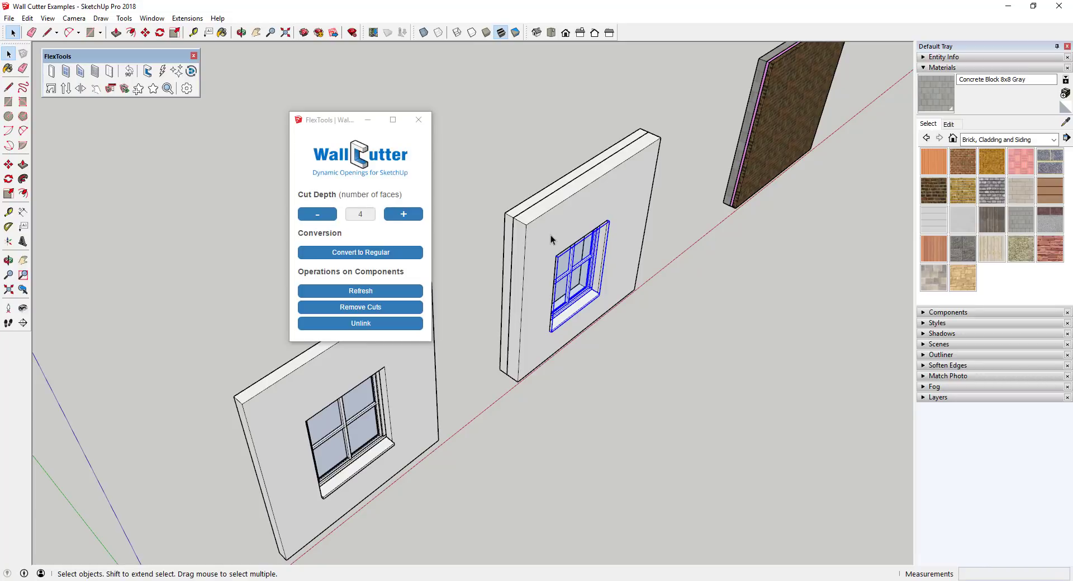
click(242, 32)
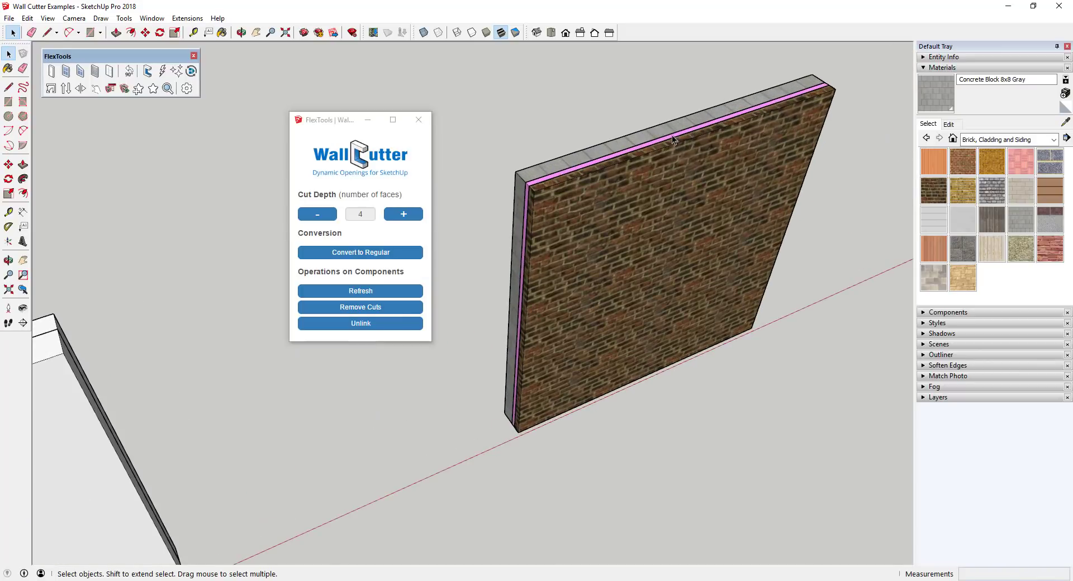
mouse_move(635, 144)
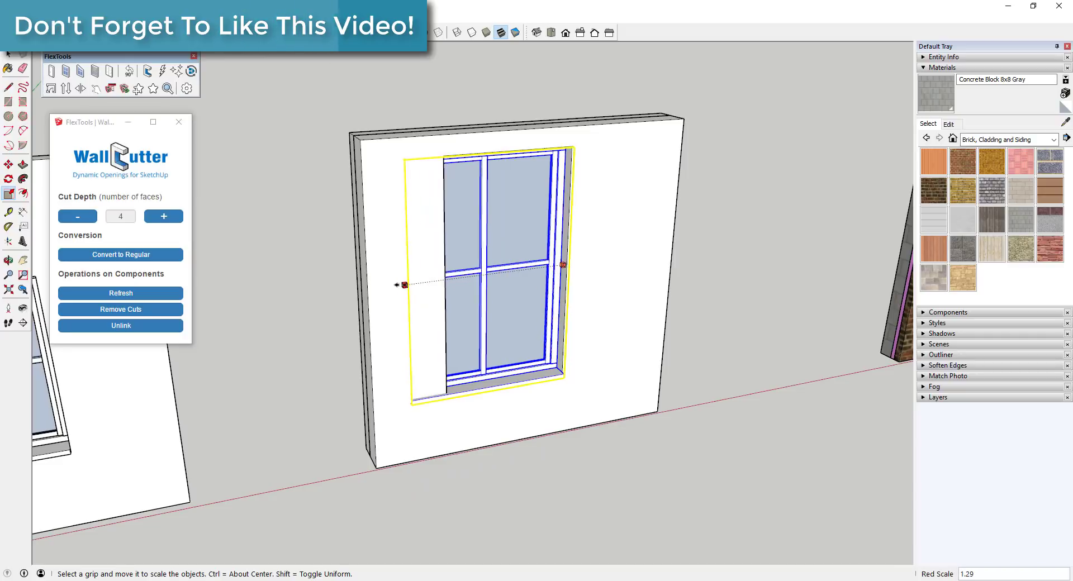
Stretch the white wall's window sideways, then shrink it to about 0.59 width.
drag(562, 264, 497, 274)
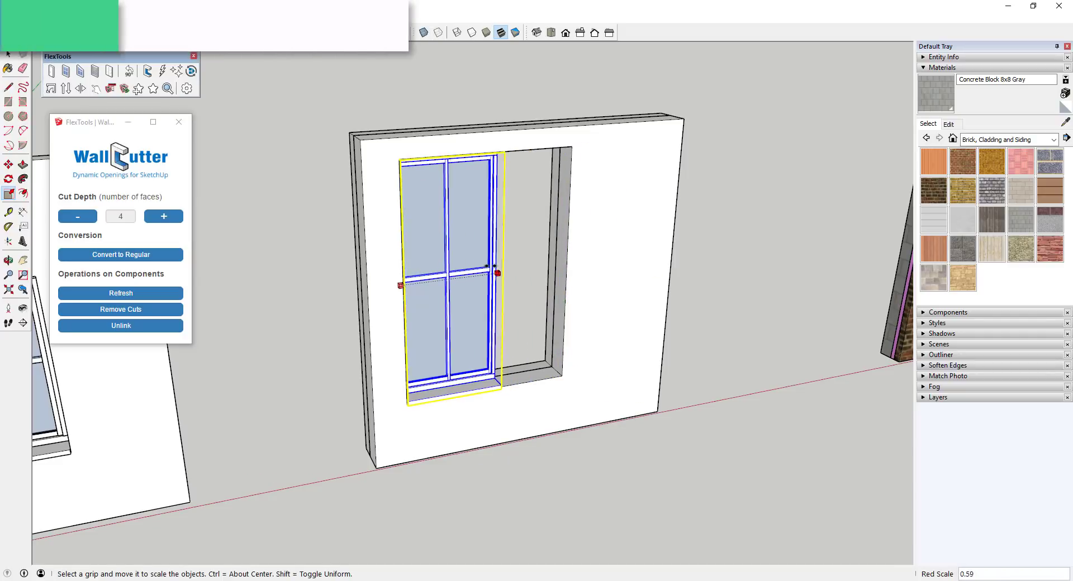
drag(496, 273, 458, 278)
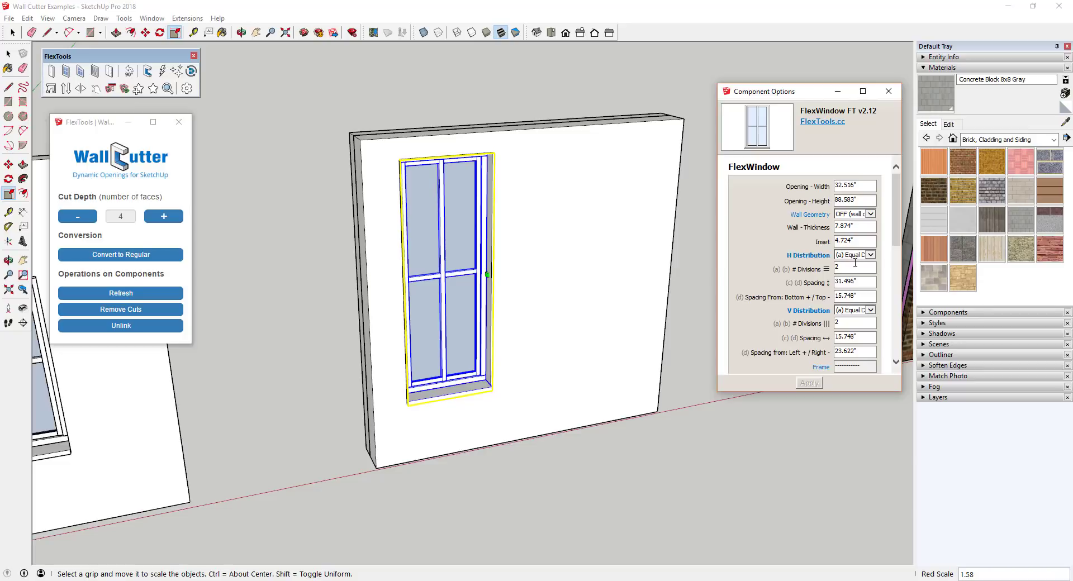
Set H Distribution # Divisions to 3 in Component Options and apply.
click(852, 267)
text(3)
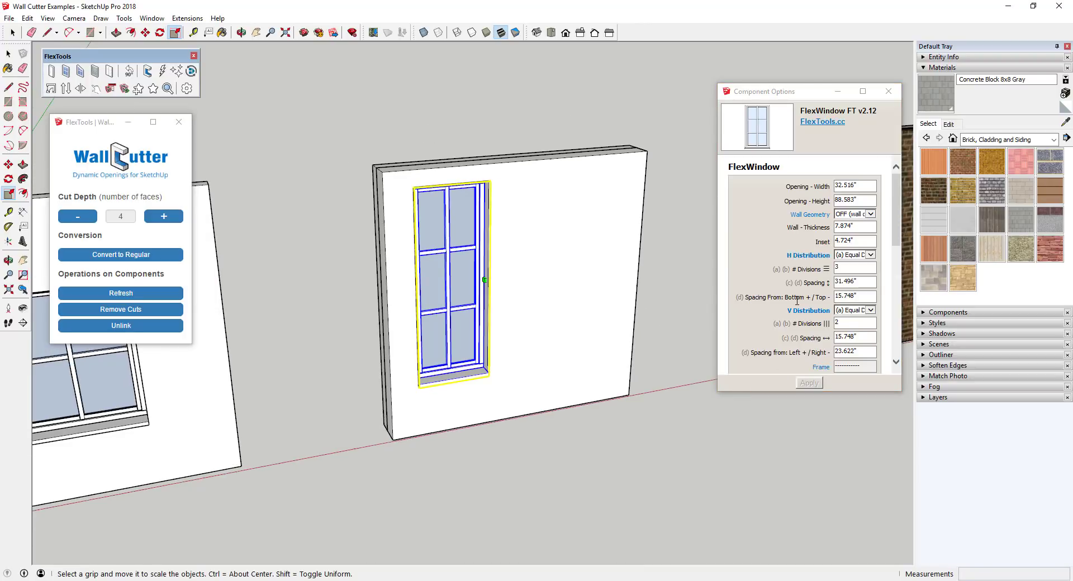
click(888, 91)
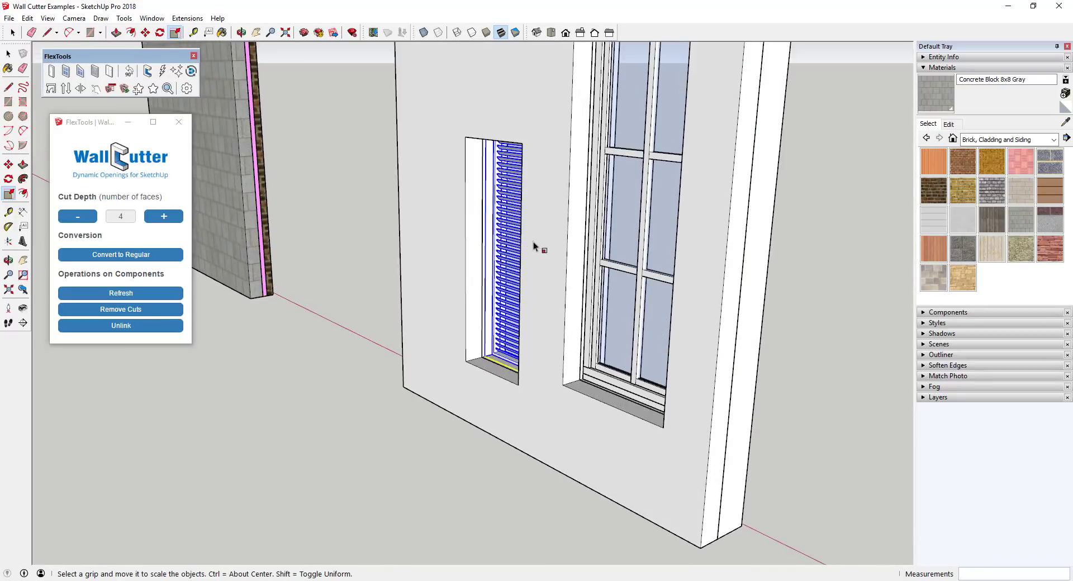
mouse_move(491, 260)
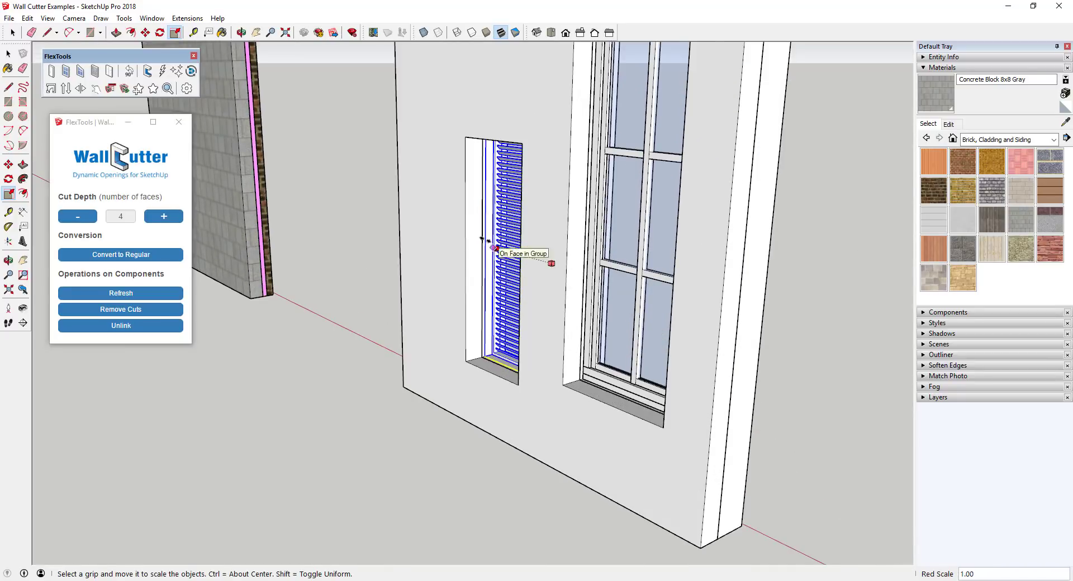
Resize the FlexTools louver within its narrow wall opening.
drag(493, 247, 444, 235)
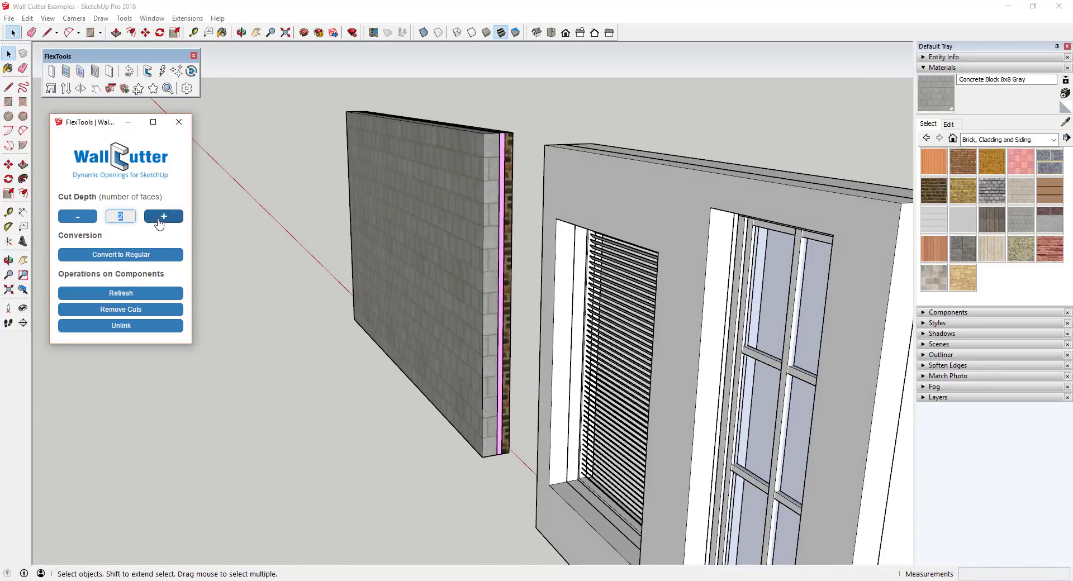
Raise the door's Wall Cutter Cut Depth to 6 faces.
click(164, 216)
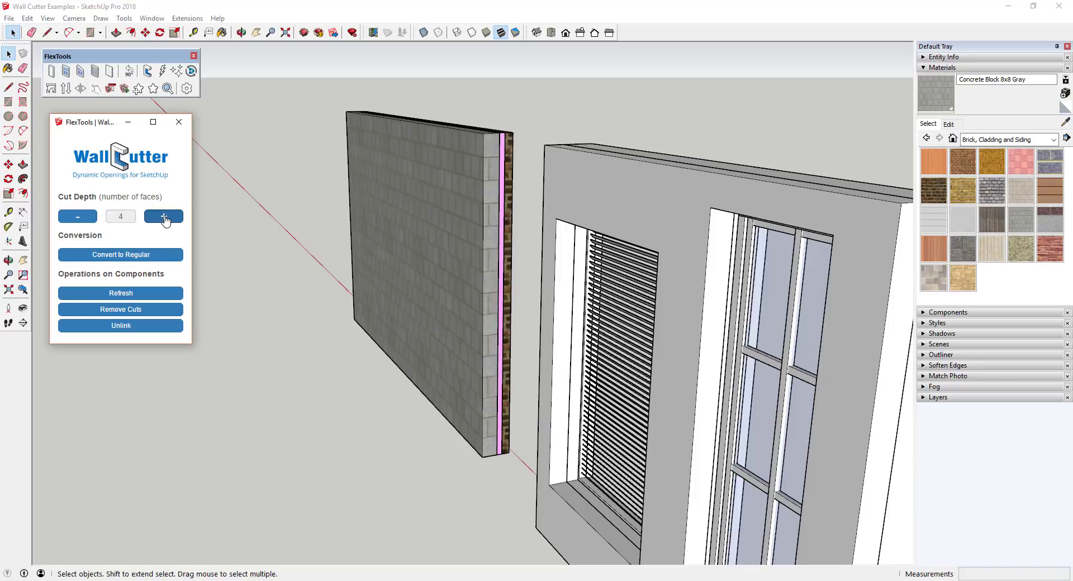
click(164, 216)
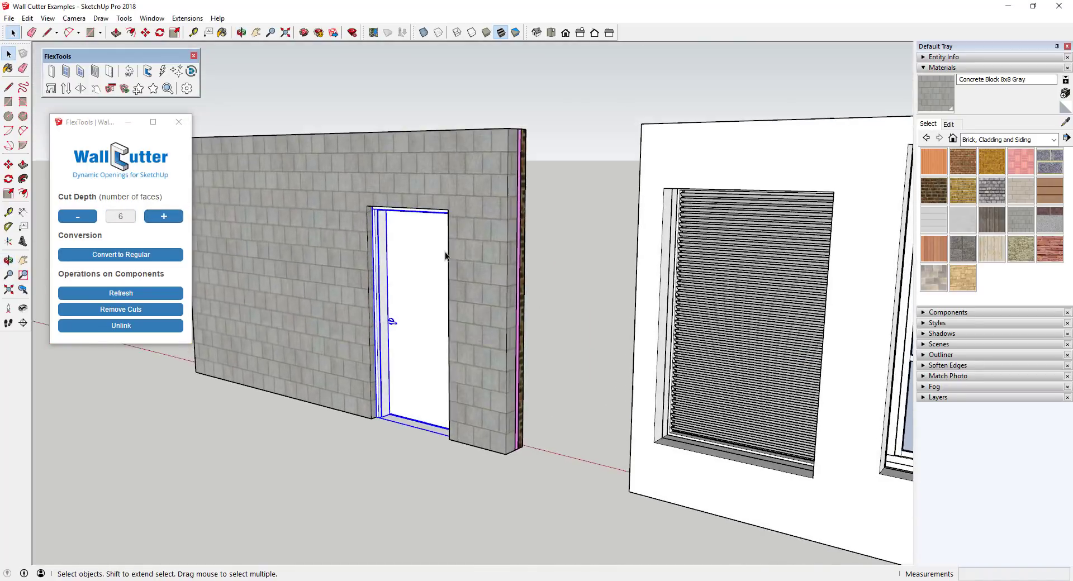
click(244, 31)
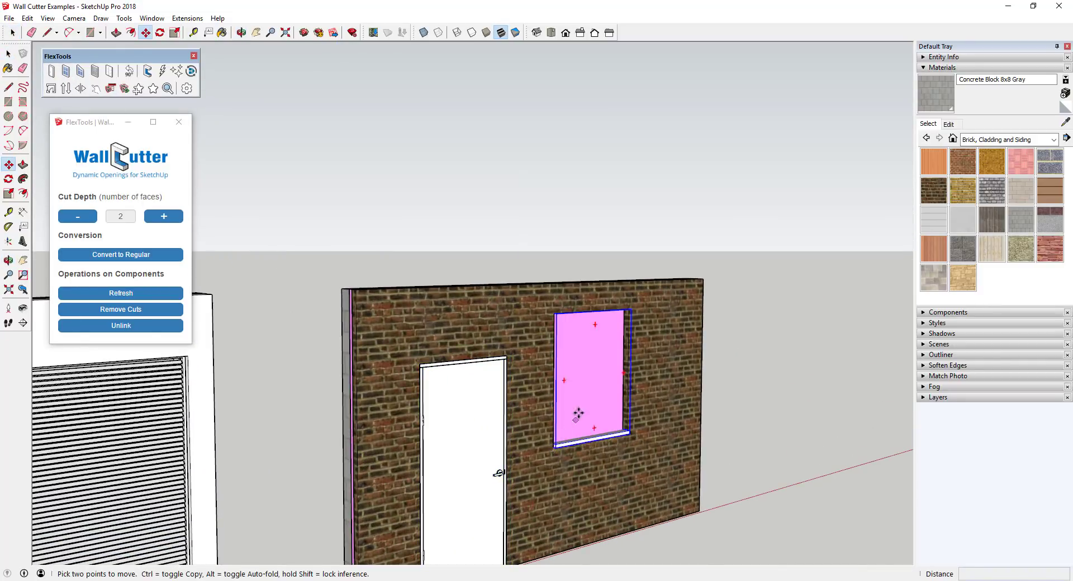
Place the window in the brick wall, inspect the layered cut, and reposition it.
click(164, 217)
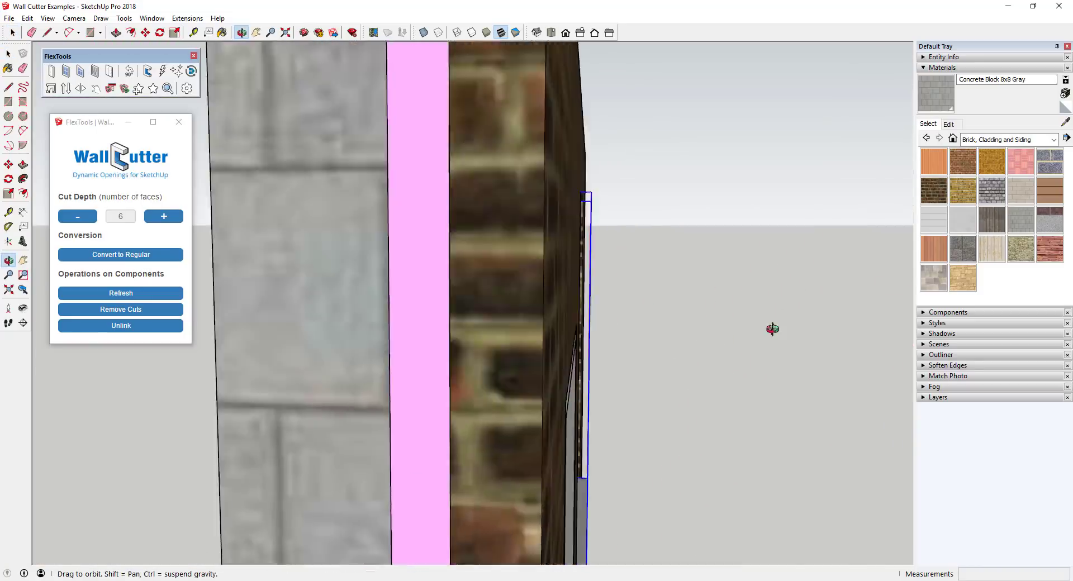
drag(772, 329, 942, 321)
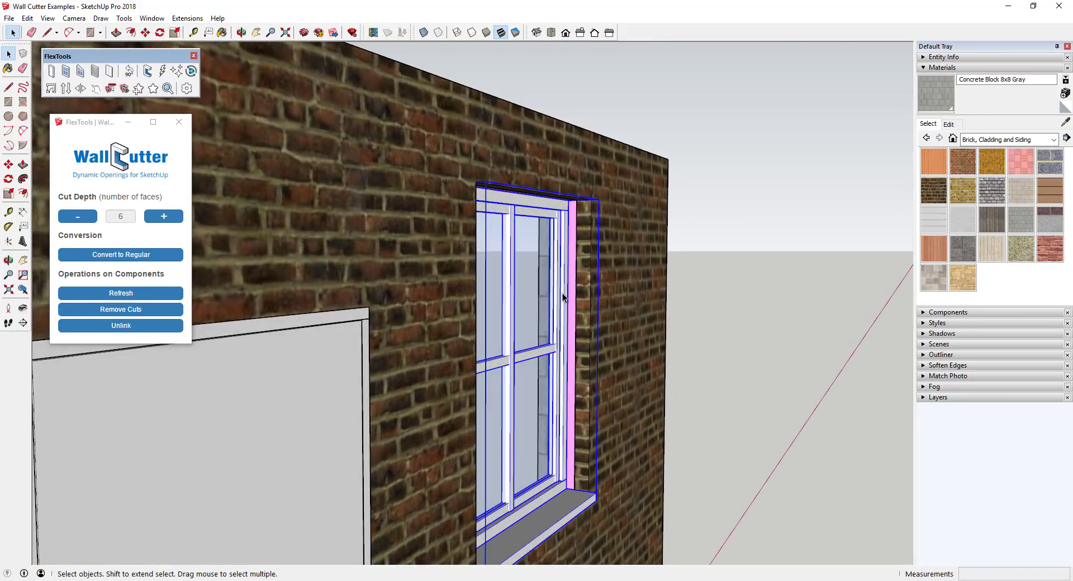
mouse_move(579, 325)
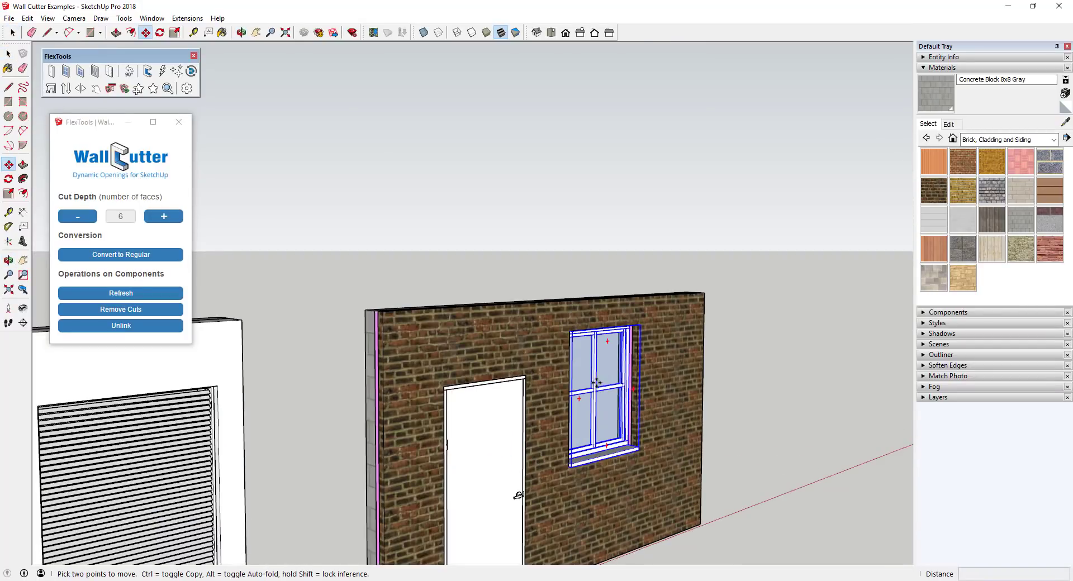
drag(601, 381, 601, 421)
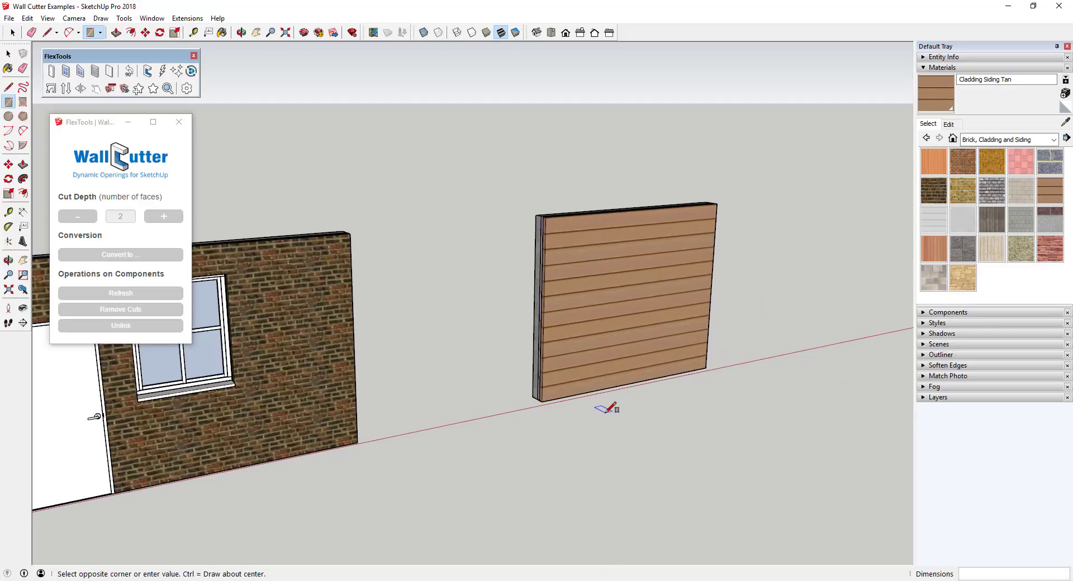
Draw a ground rectangle and turn it into a glazed frame component.
drag(609, 409, 804, 419)
text(4)
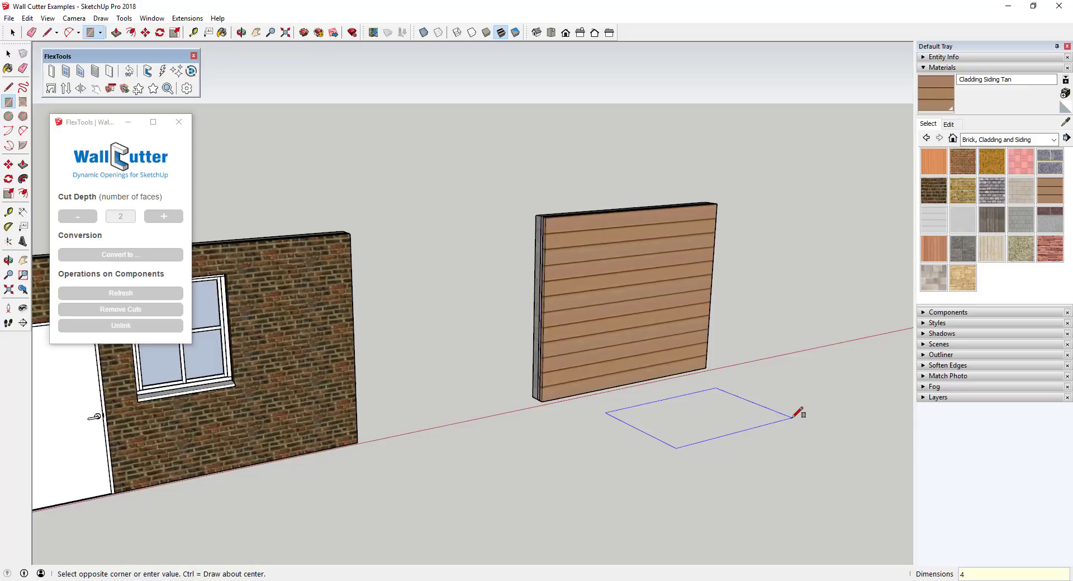
click(795, 414)
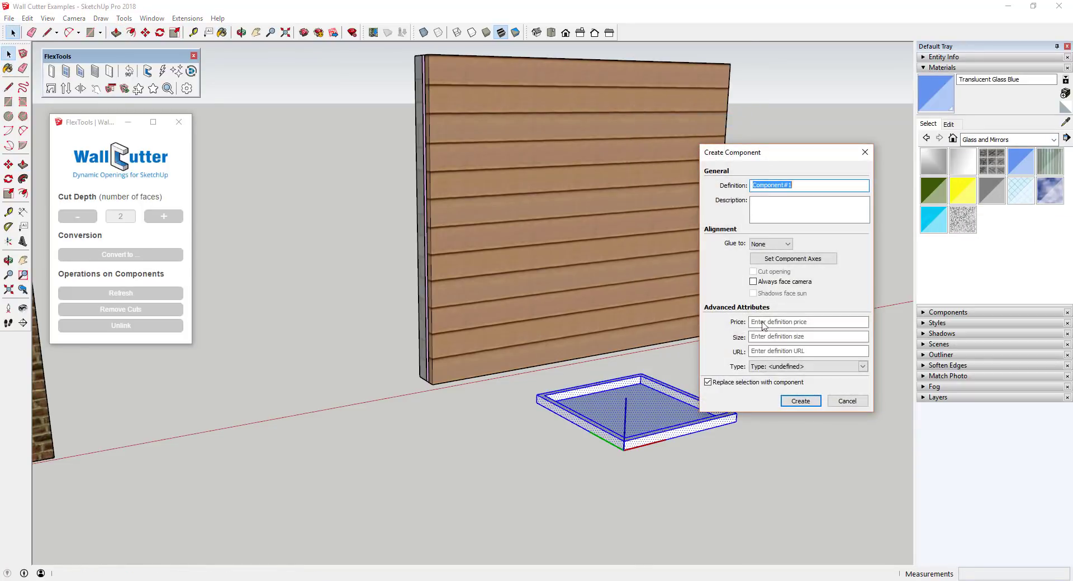
click(801, 401)
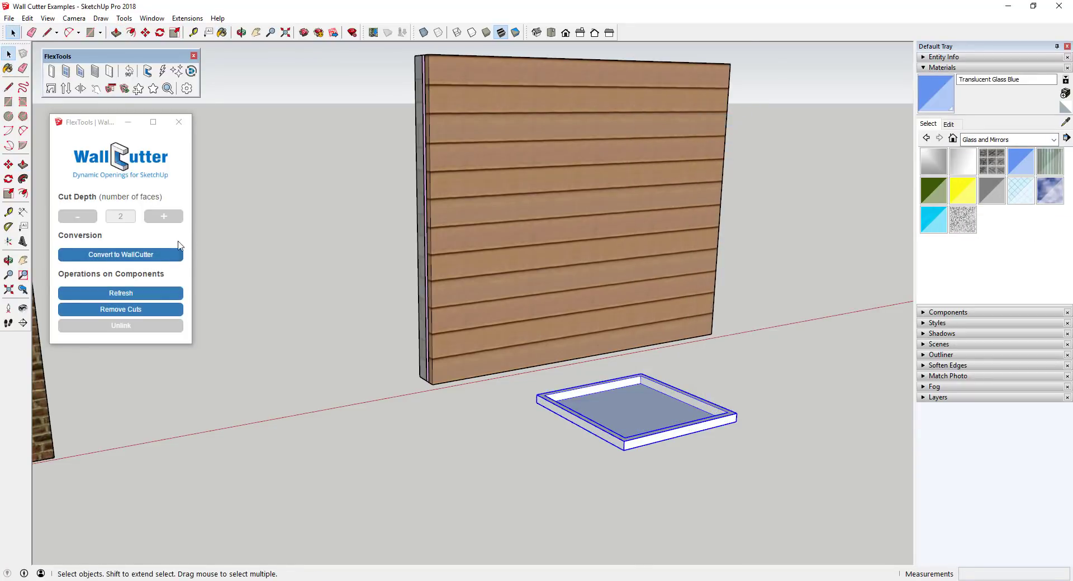
mouse_move(258, 277)
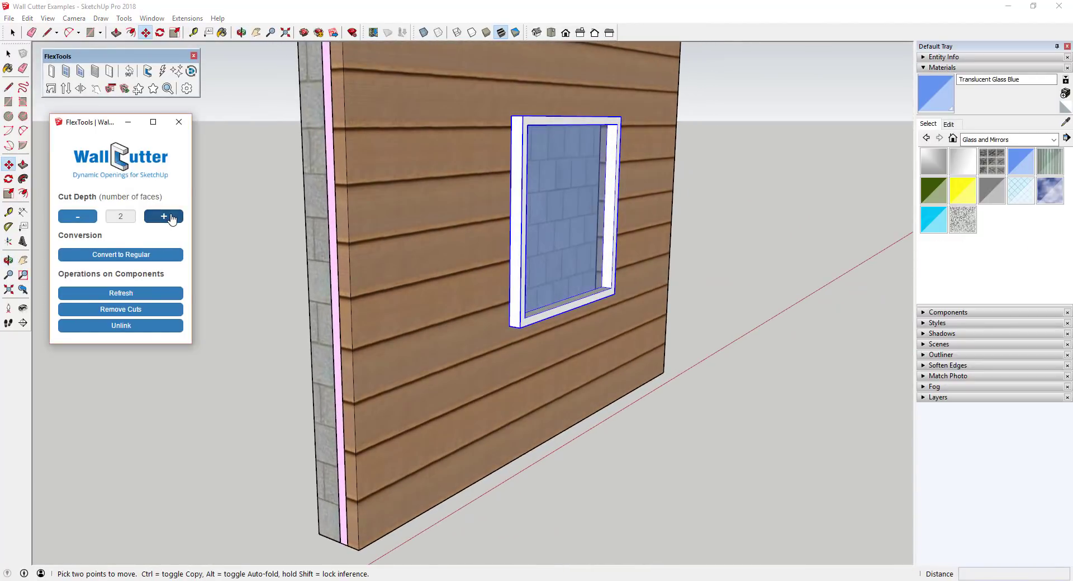
Increase the glazed frame's Wall Cutter Cut Depth through the siding wall.
click(163, 216)
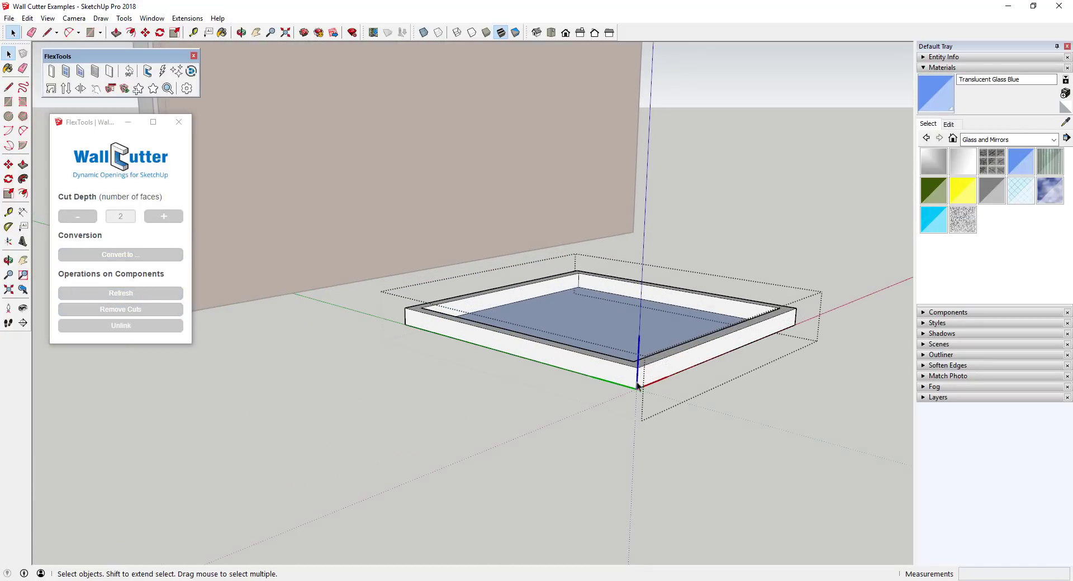
Adjust the frame component's axes and re-place it to cut to the insulation.
click(100, 18)
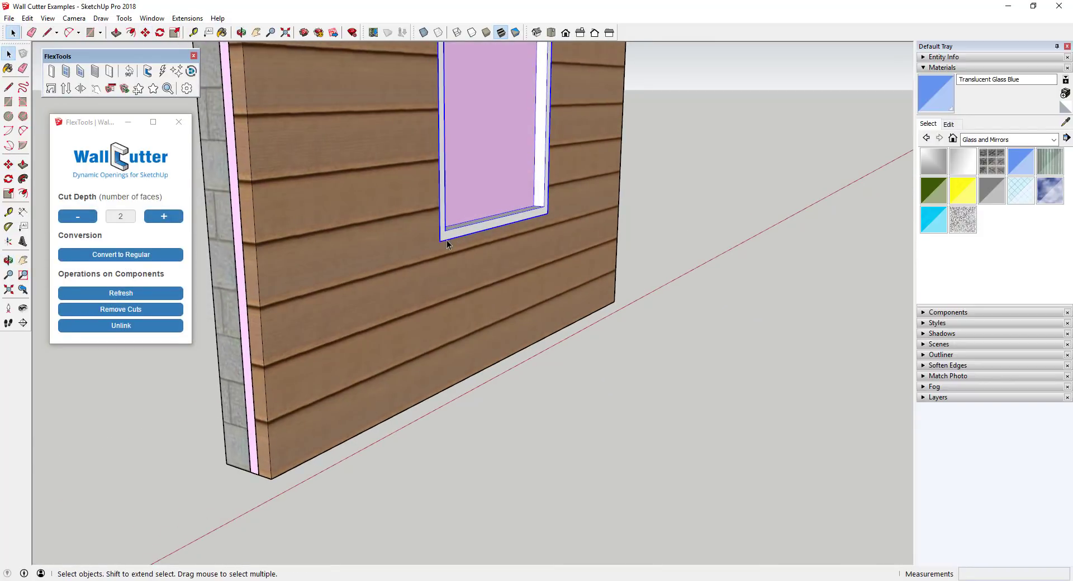
click(164, 216)
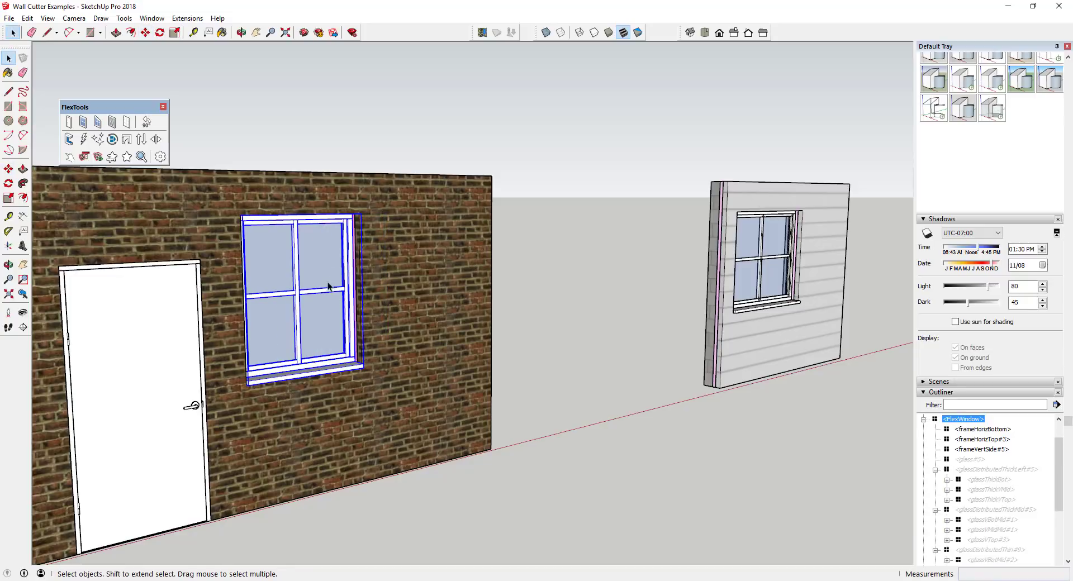
mouse_move(555, 267)
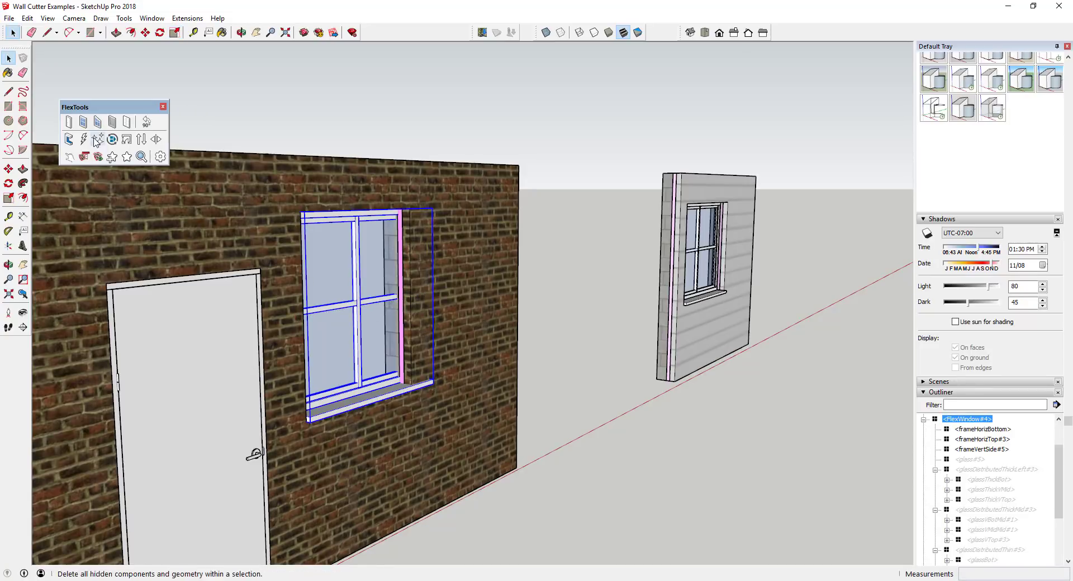
Convert the brick-wall FlexWindow into a Wall Cutter with cut depth reduced to one face.
click(112, 139)
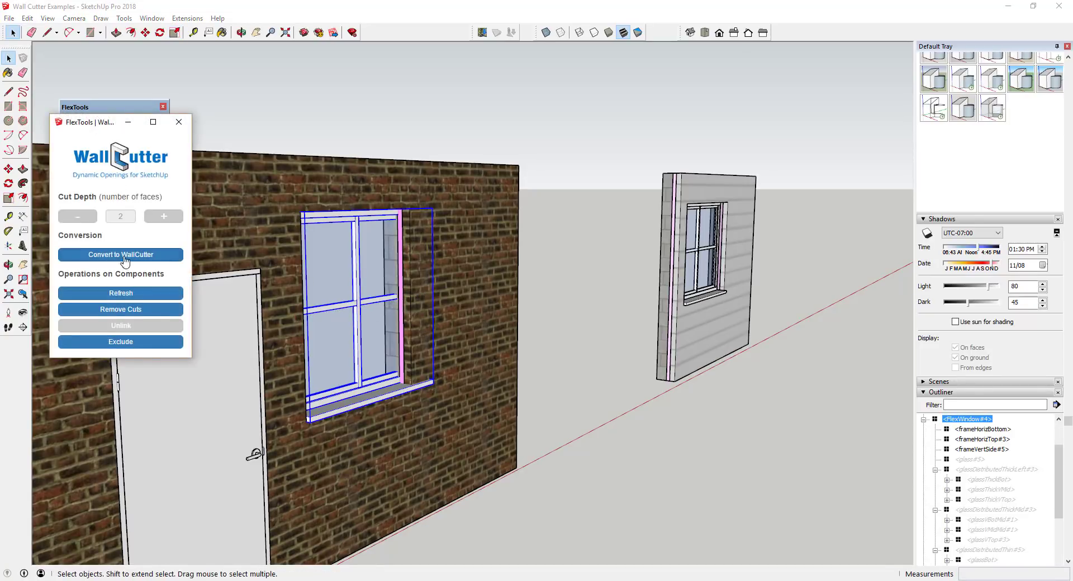
click(121, 294)
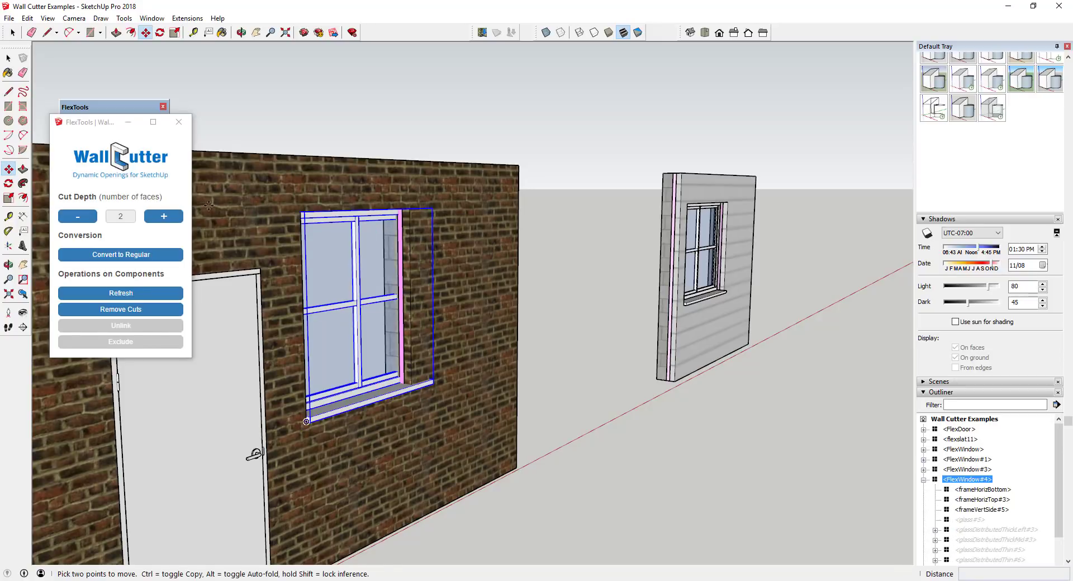
click(77, 216)
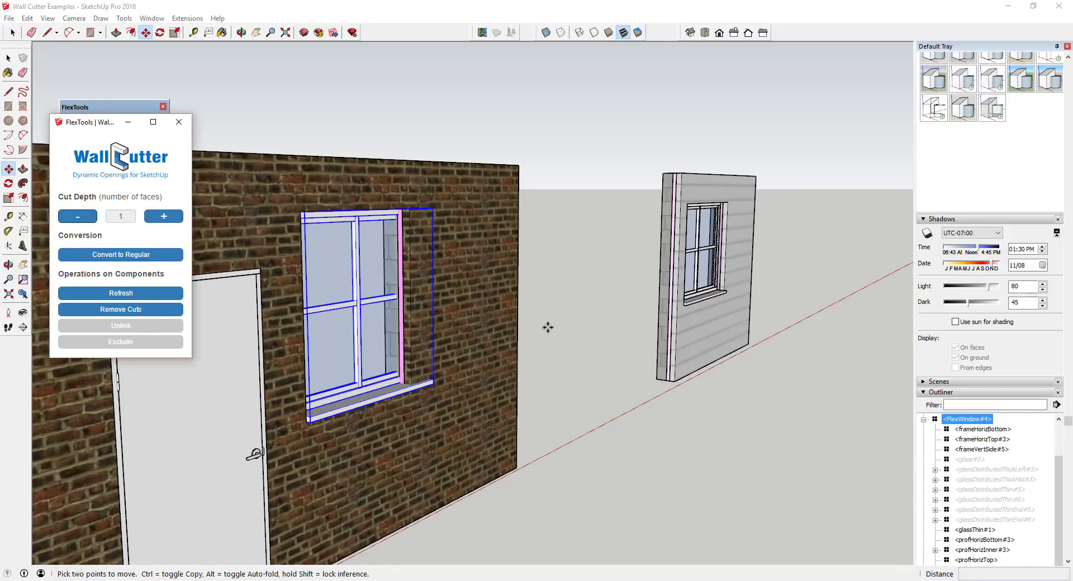
click(163, 217)
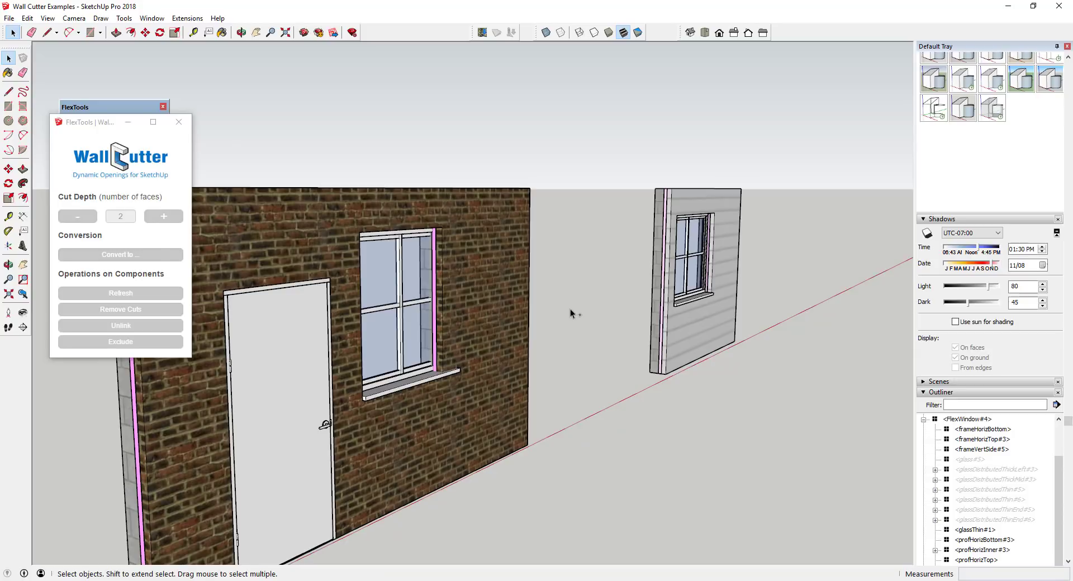